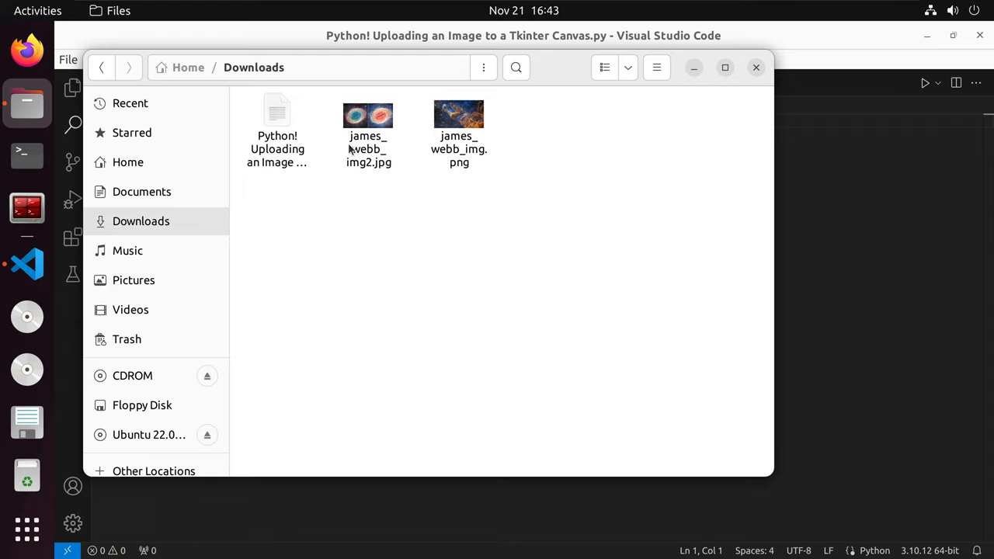
mouse_move(353, 155)
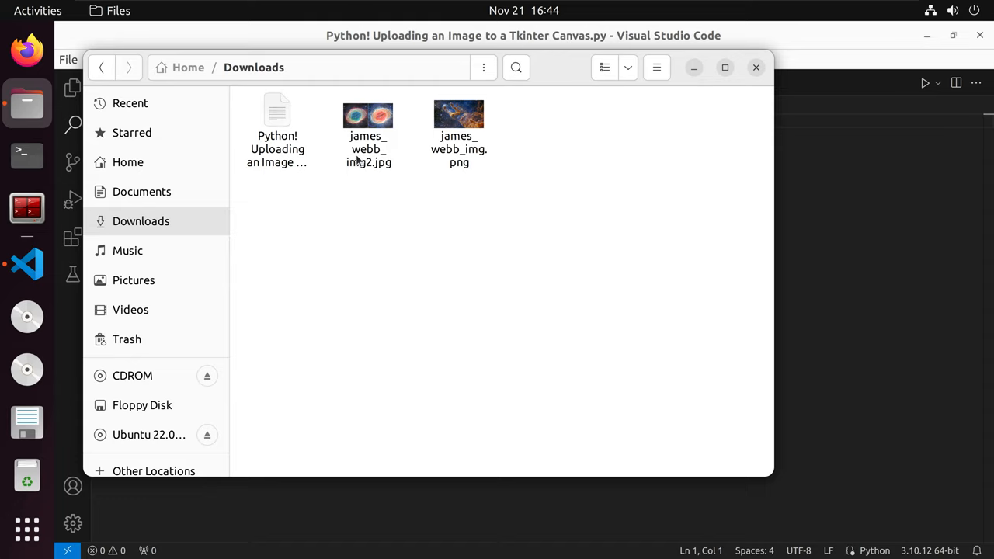
Open the empty 'Python! Uploading an Image…' script from Downloads in Visual Studio Code
left_click(755, 66)
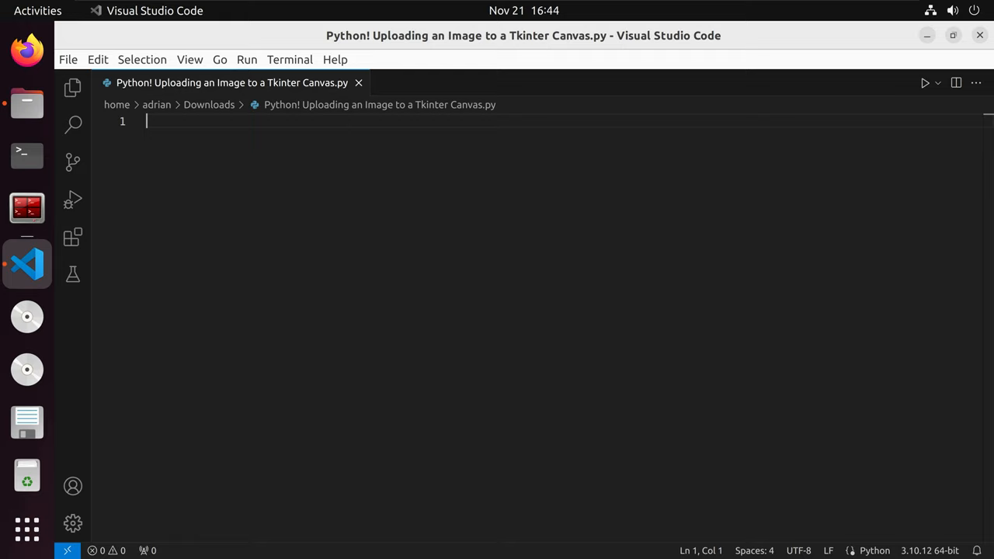
Write the imports: tkinter as tk, messagebox, ttk Button, askopenfilename, and PIL Image, ImageTk, UnidentifiedImageError
type("import tkinter as tk")
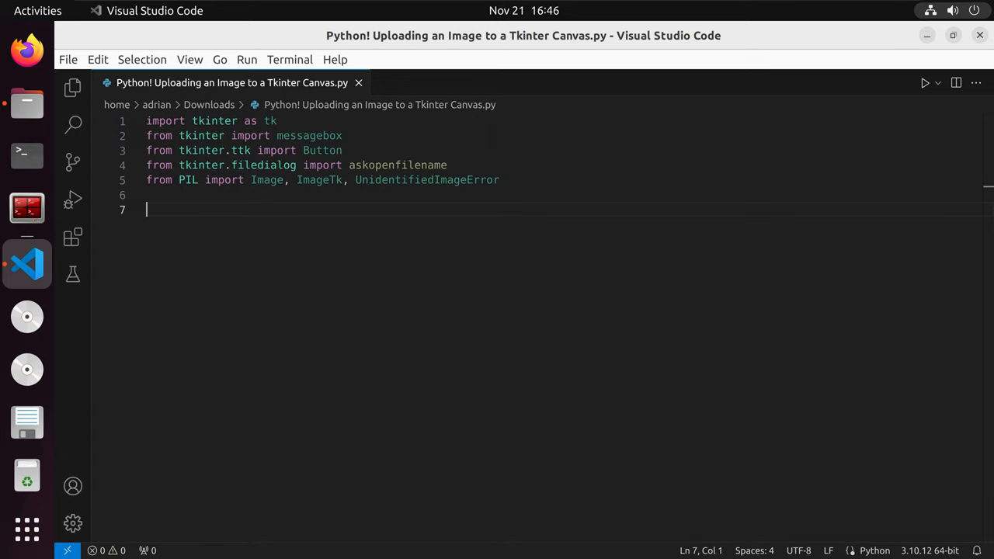
Add an if __name__ == '__main__': guard with an indented empty body
type("if __name__ == '__main__':")
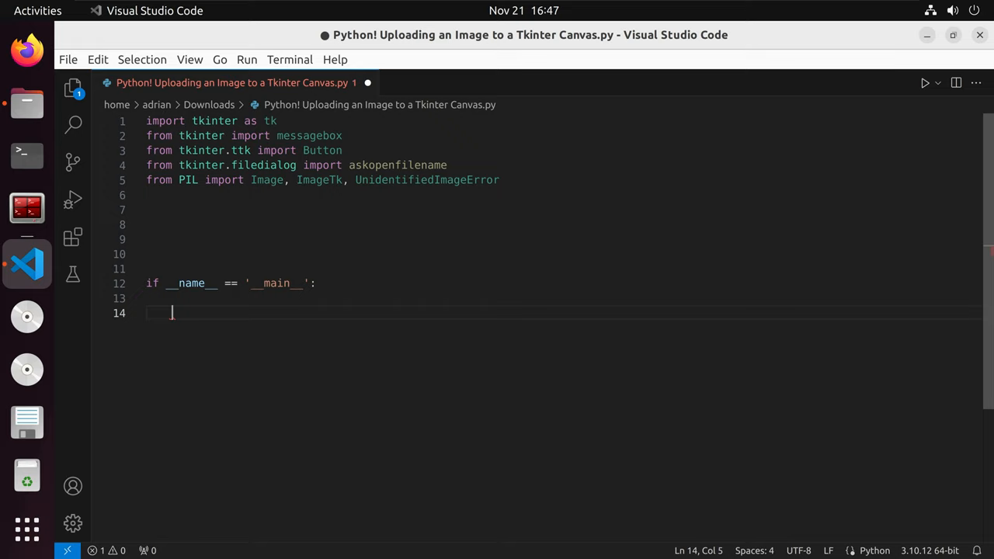
mouse_move(880, 106)
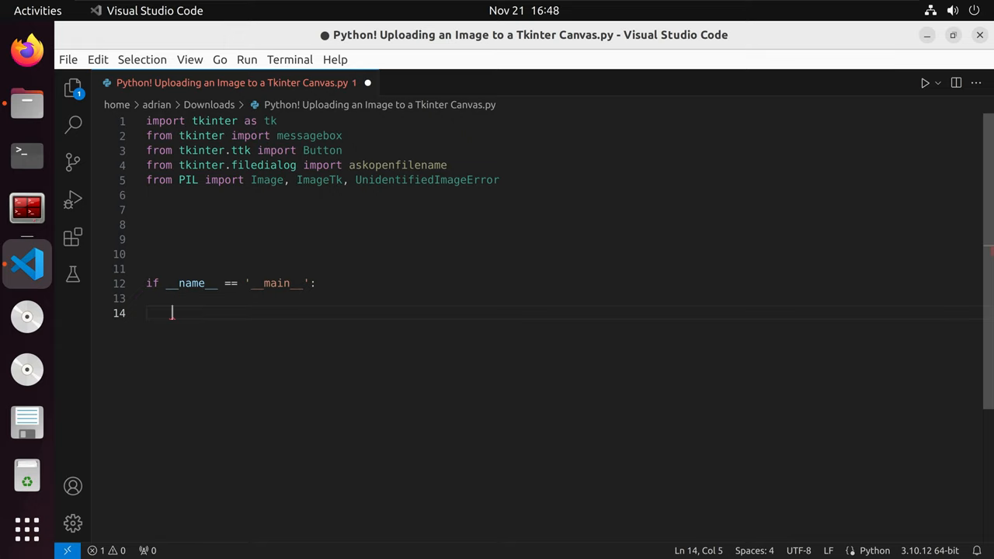
mouse_move(493, 400)
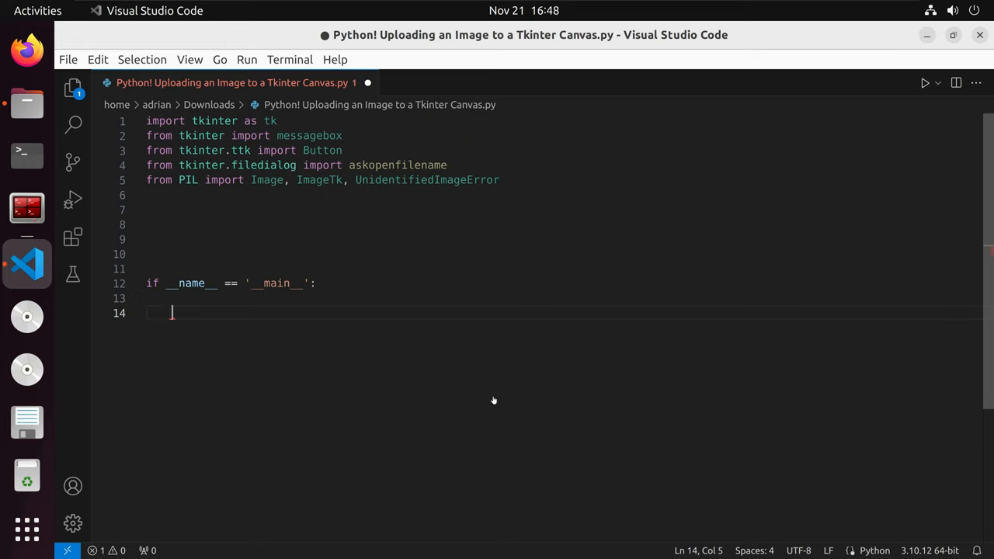
mouse_move(512, 324)
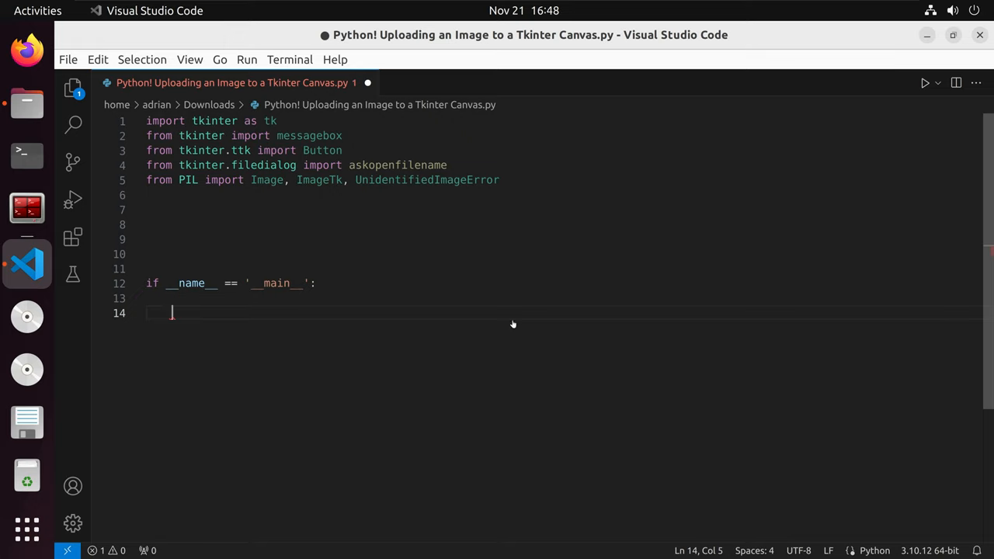
mouse_move(510, 321)
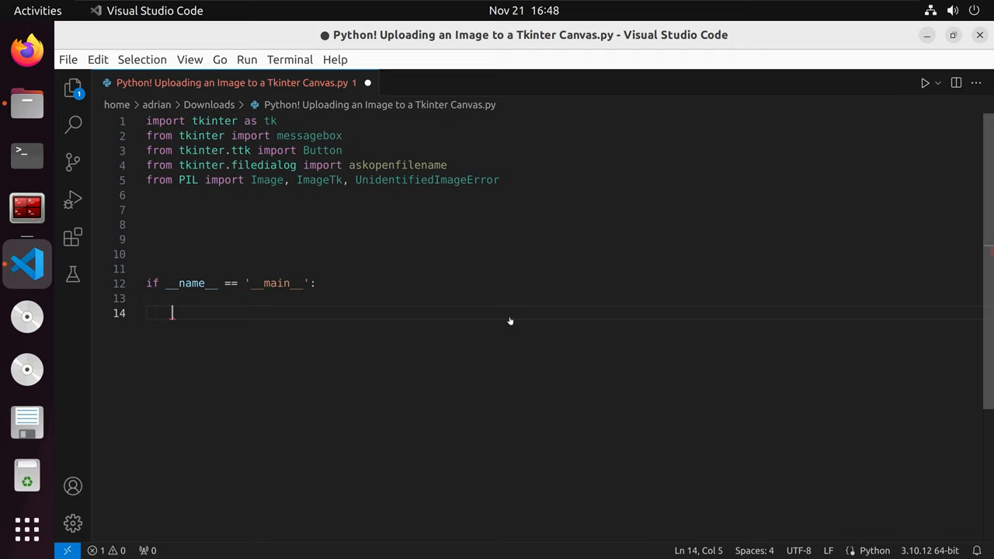
mouse_move(403, 298)
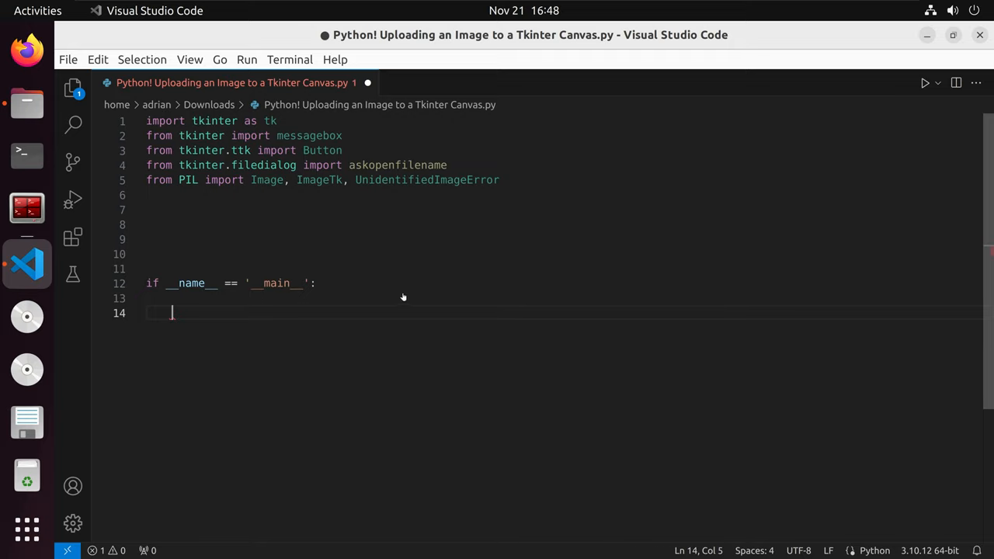
mouse_move(439, 306)
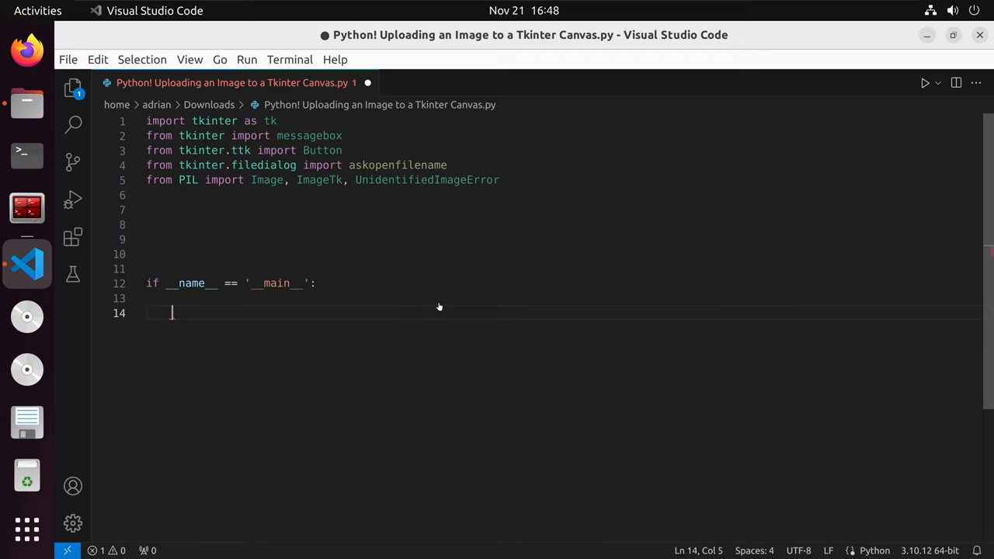
Define WIDTH, HEIGHT = 1920,1080 and create window = tk.Tk() in the main block
type("WIDTH, HEIGHT = 1920,1080")
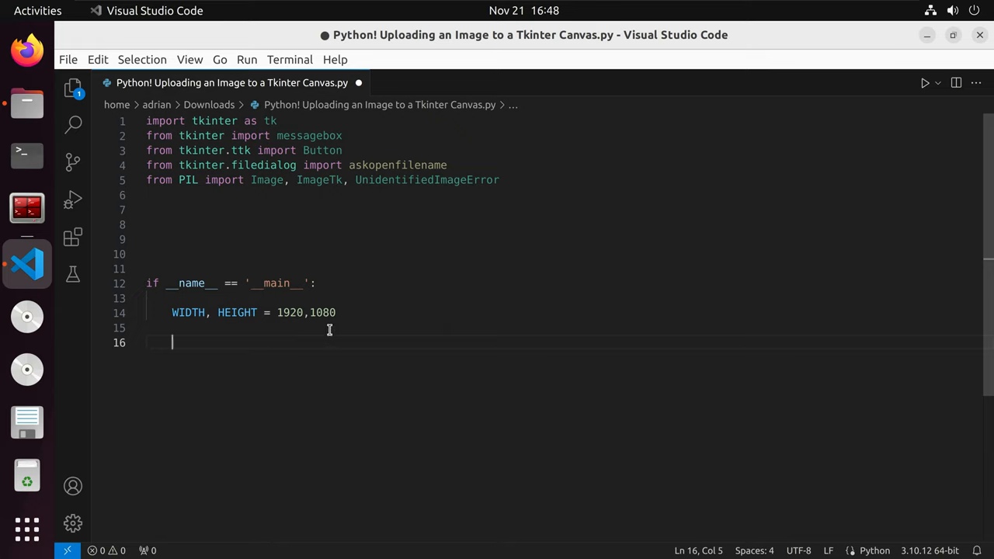
mouse_move(460, 334)
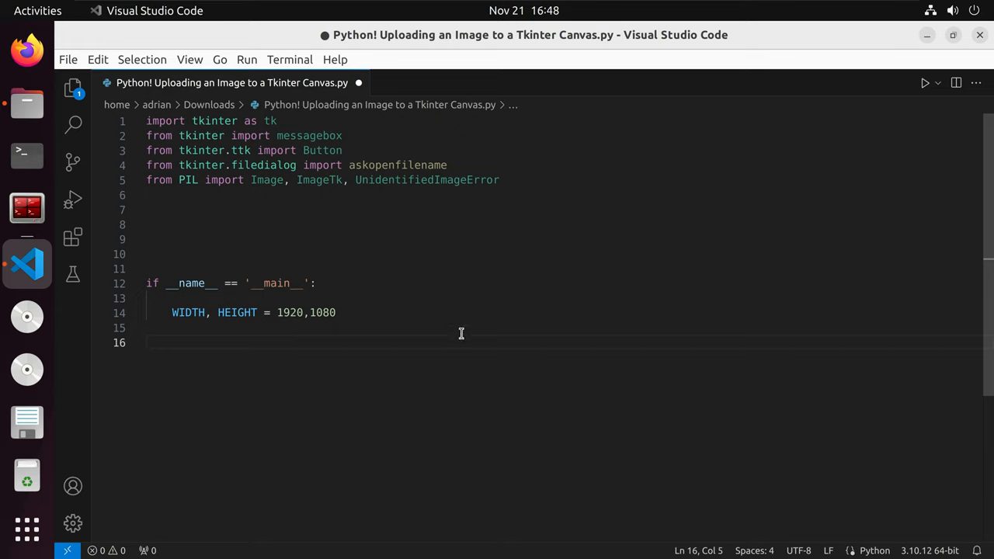
mouse_move(351, 349)
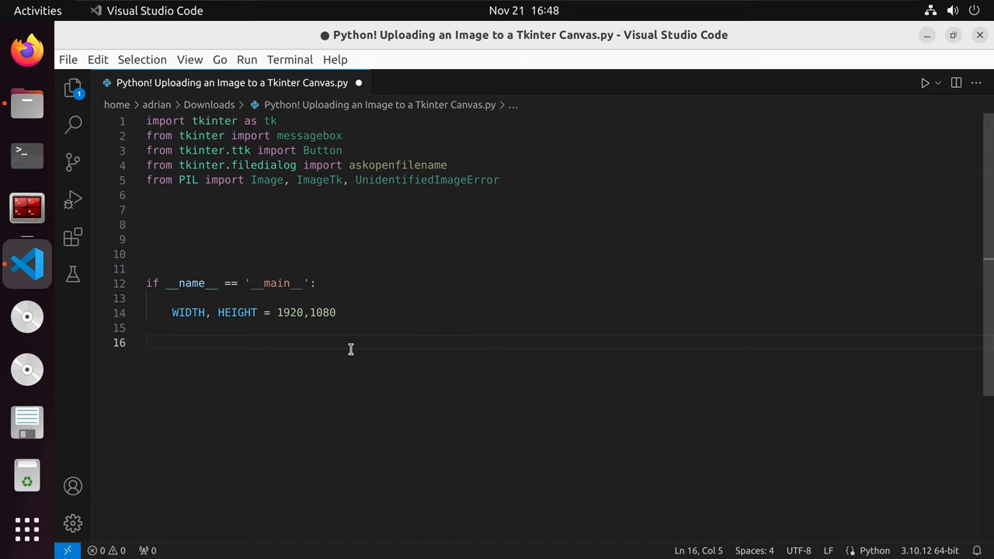
type("window = tk.Tk()")
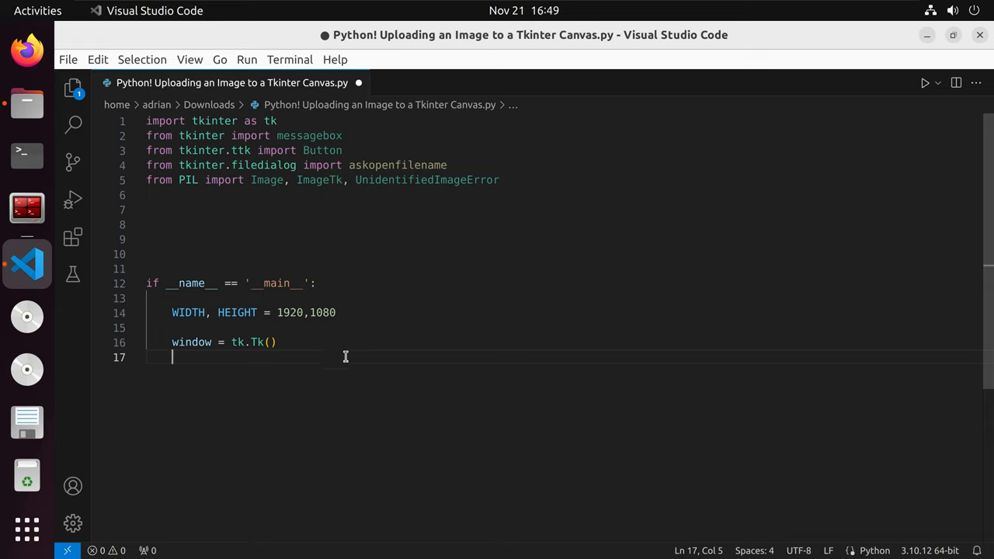
mouse_move(283, 332)
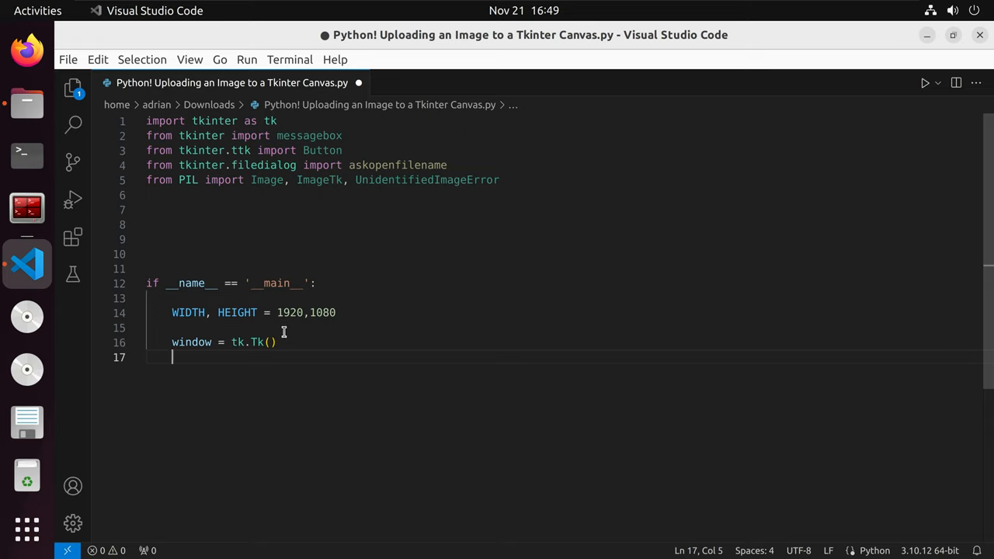
mouse_move(306, 332)
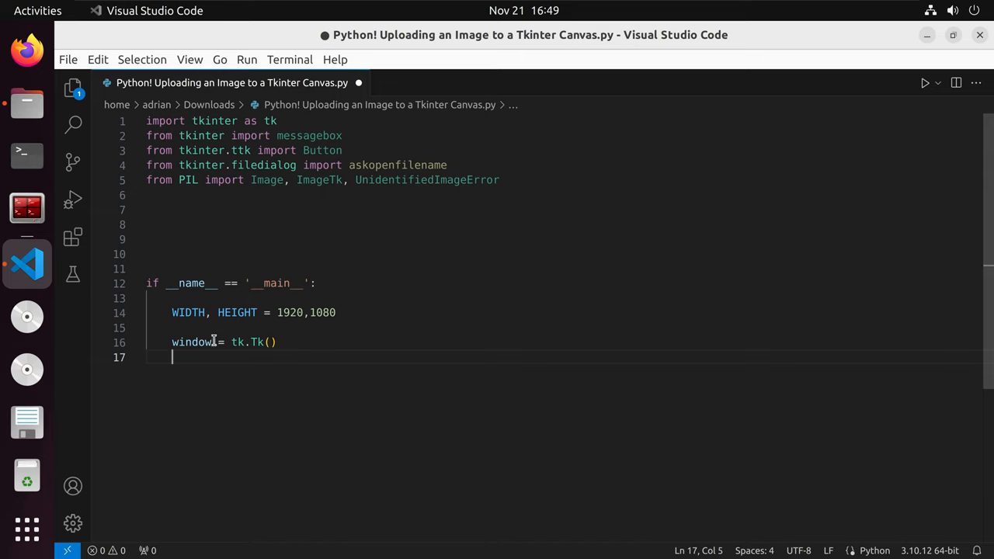
Title the window 'Image to Canvas Tutorial' and set geometry '%sx%s' % (WIDTH,HEIGHT)
type("\" \"")
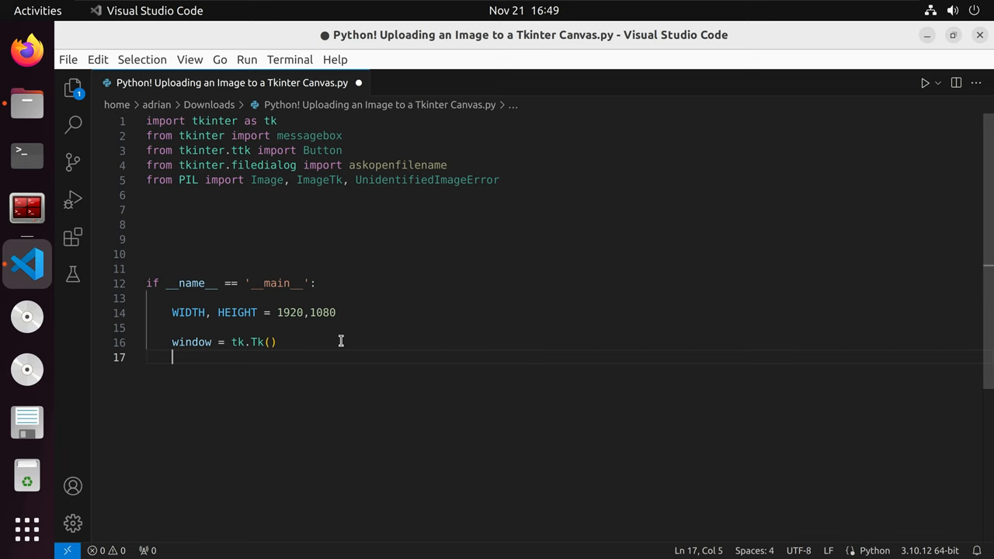
type("window.title('Image to Canvas Tutorial')")
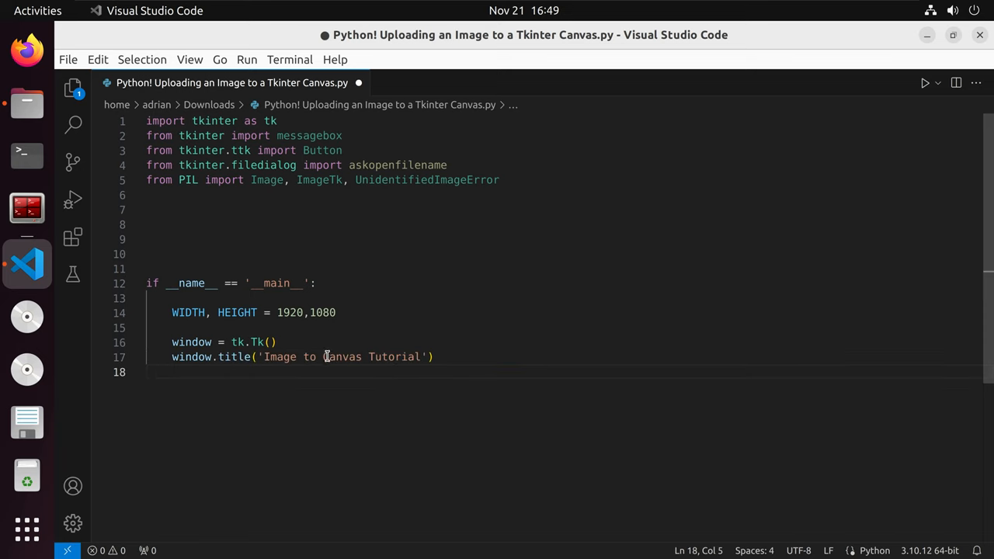
mouse_move(314, 307)
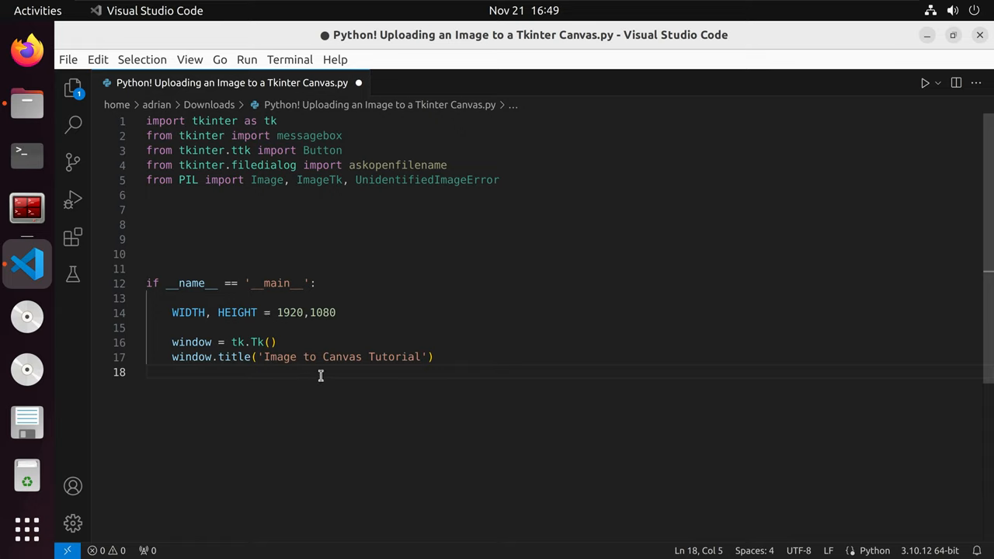
mouse_move(319, 374)
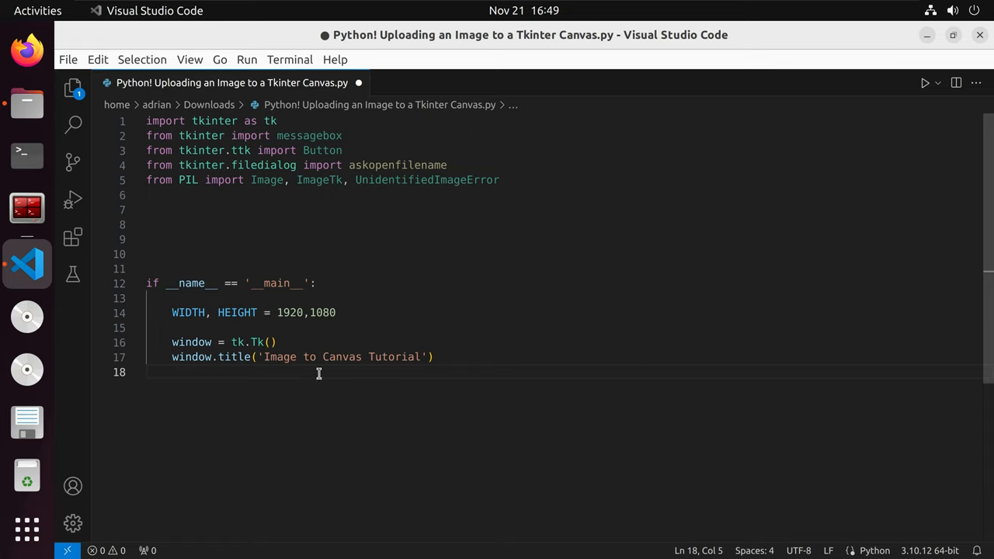
type("window.geometry('%sx%s' % (WIDTH,HEIGHT))")
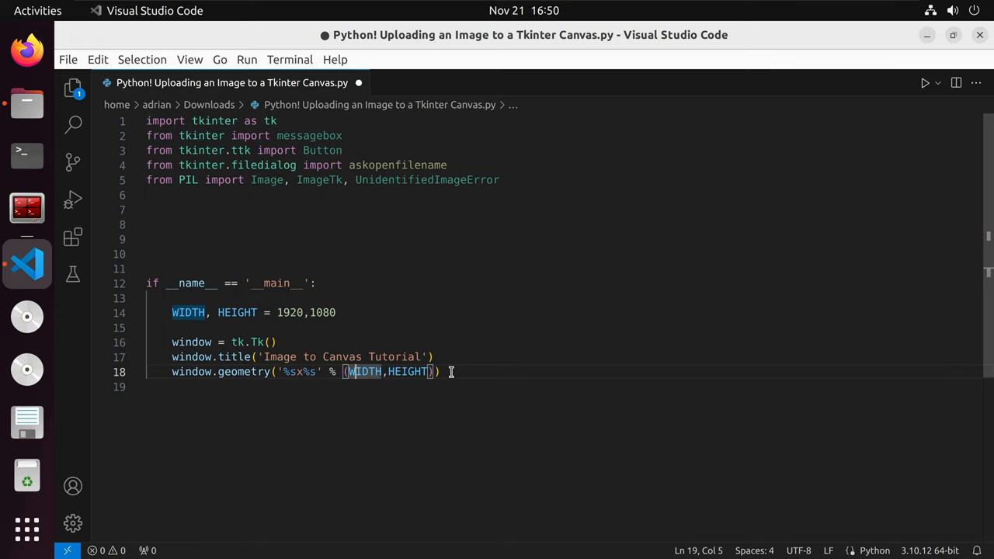
mouse_move(368, 369)
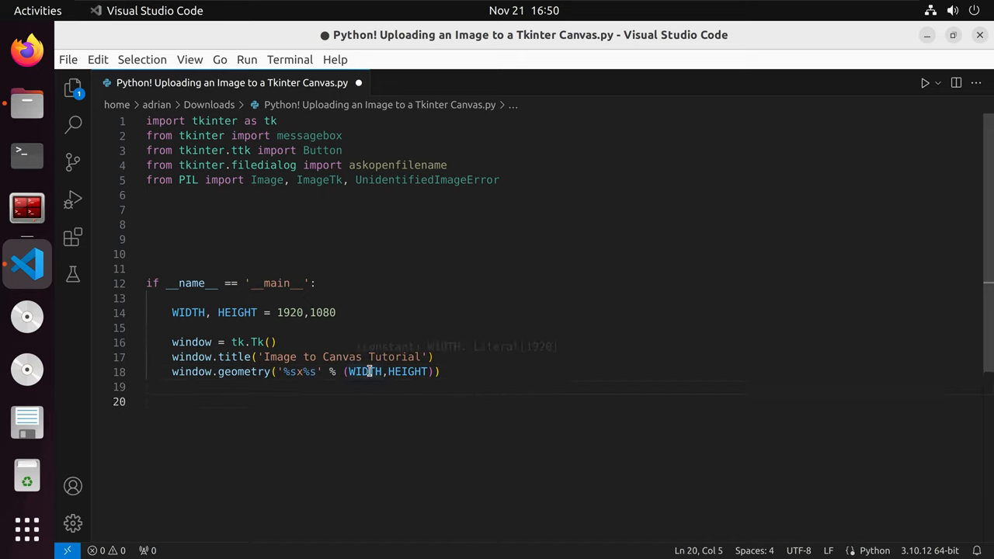
mouse_move(516, 311)
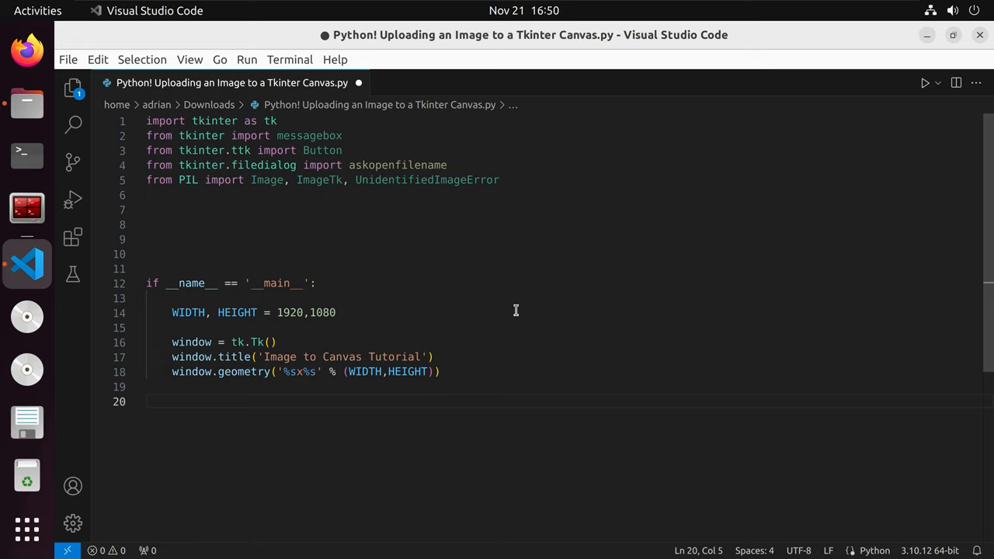
mouse_move(350, 403)
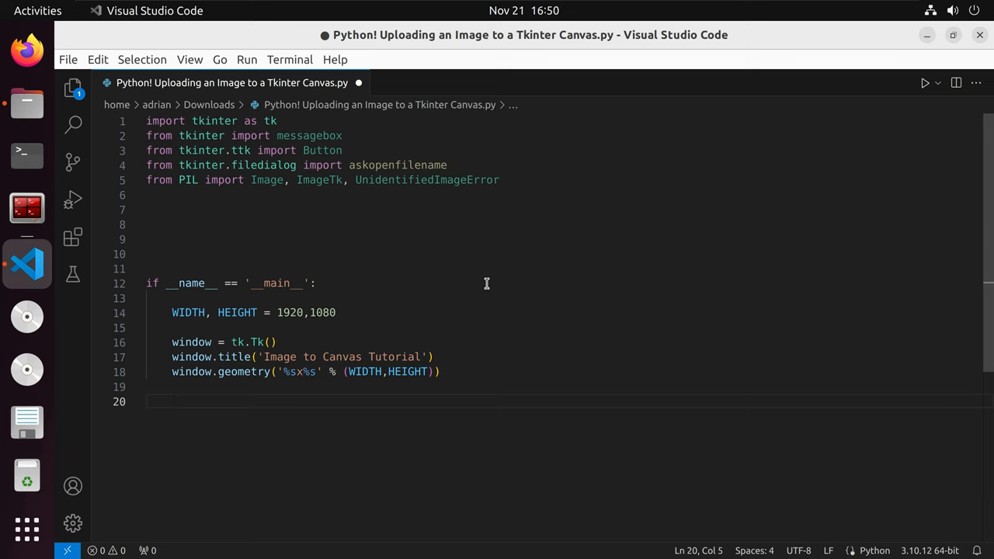
Create a white WIDTH×HEIGHT tk.Canvas on the window, pack it, and call window.mainloop()
type("canvas = tk.Canvas()")
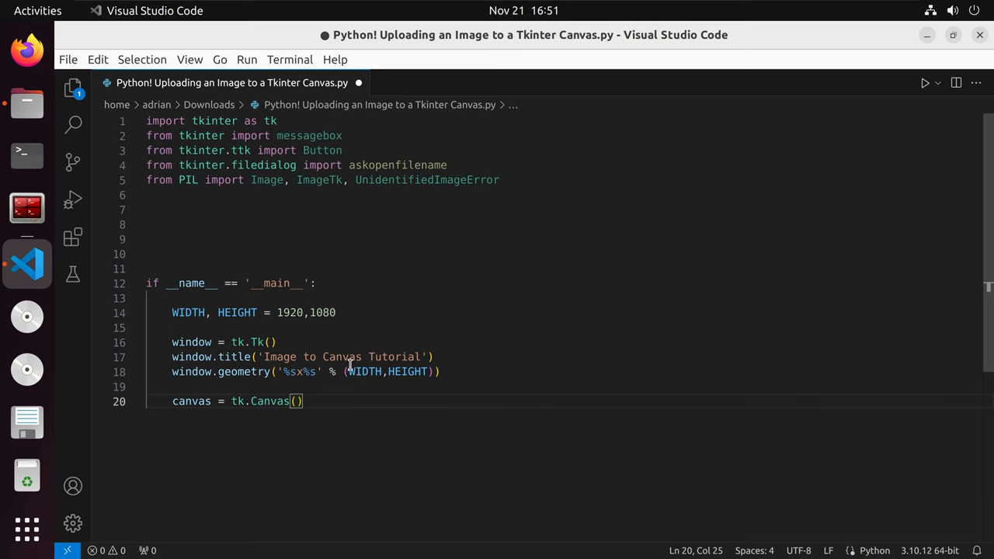
mouse_move(376, 369)
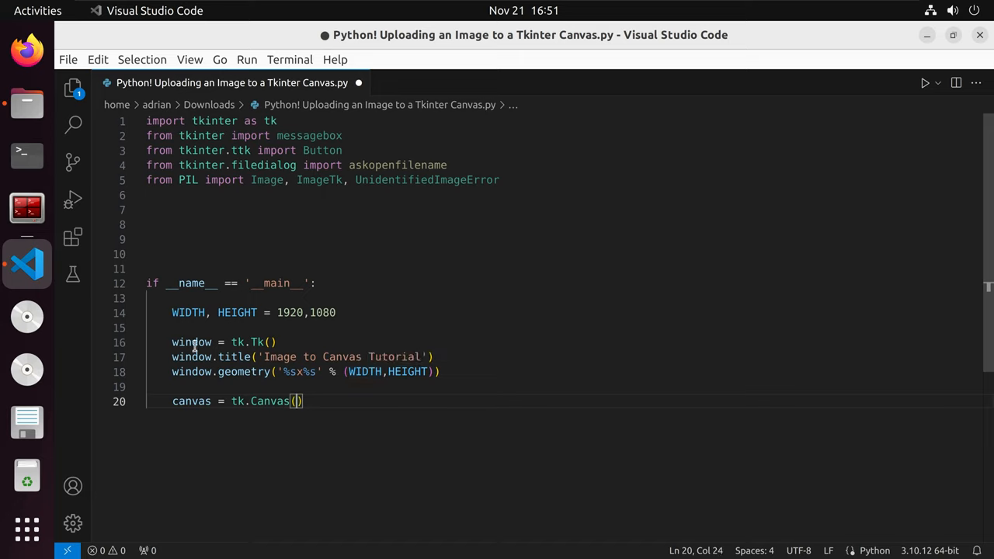
mouse_move(191, 342)
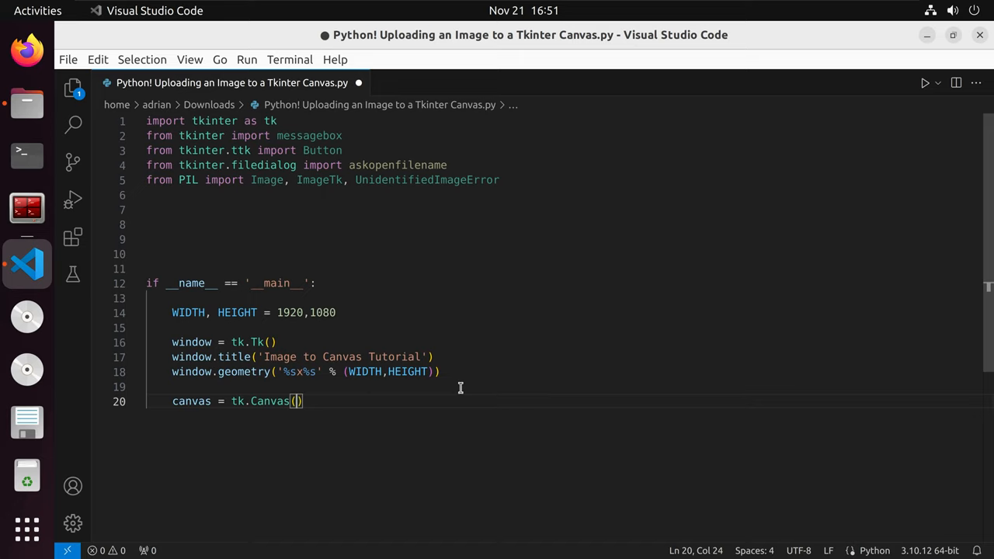
type("window")
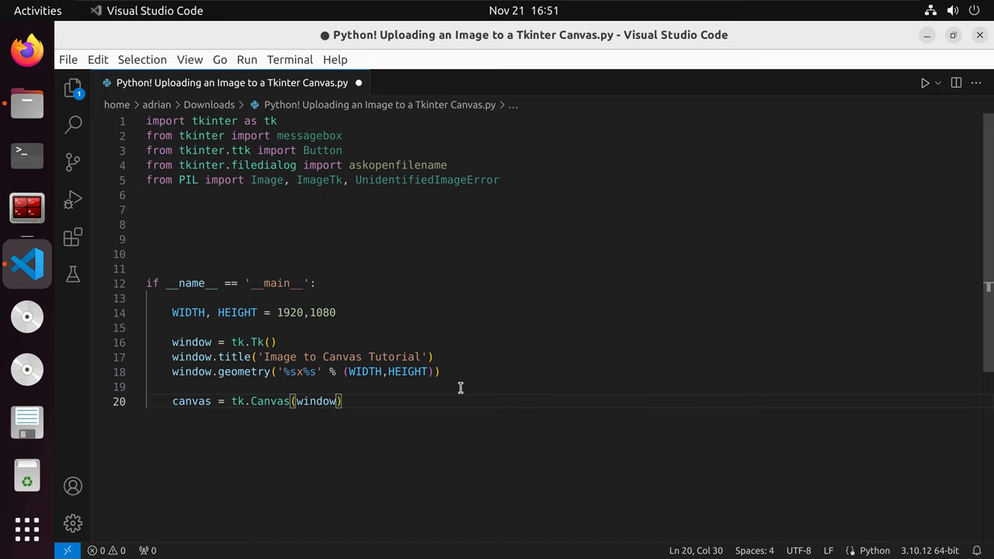
mouse_move(487, 392)
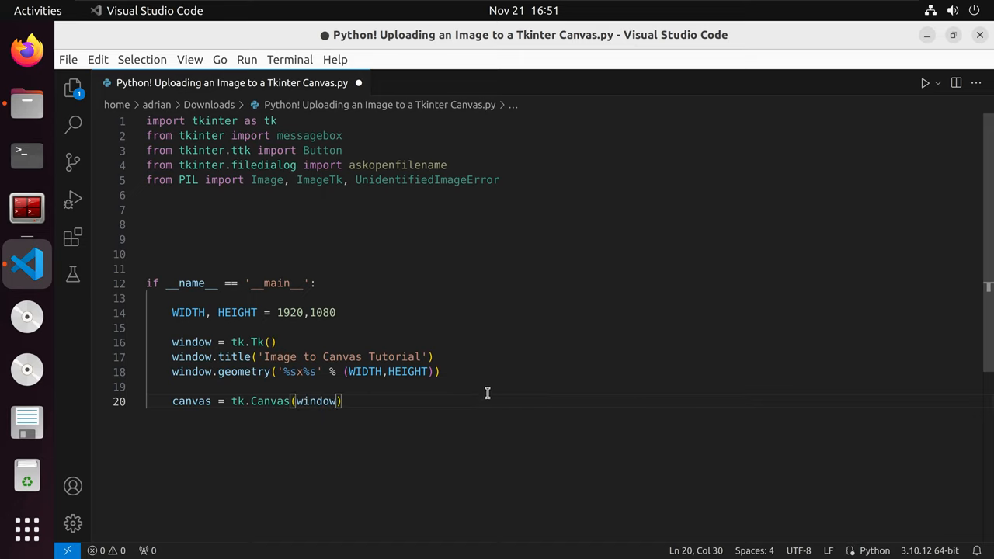
mouse_move(445, 393)
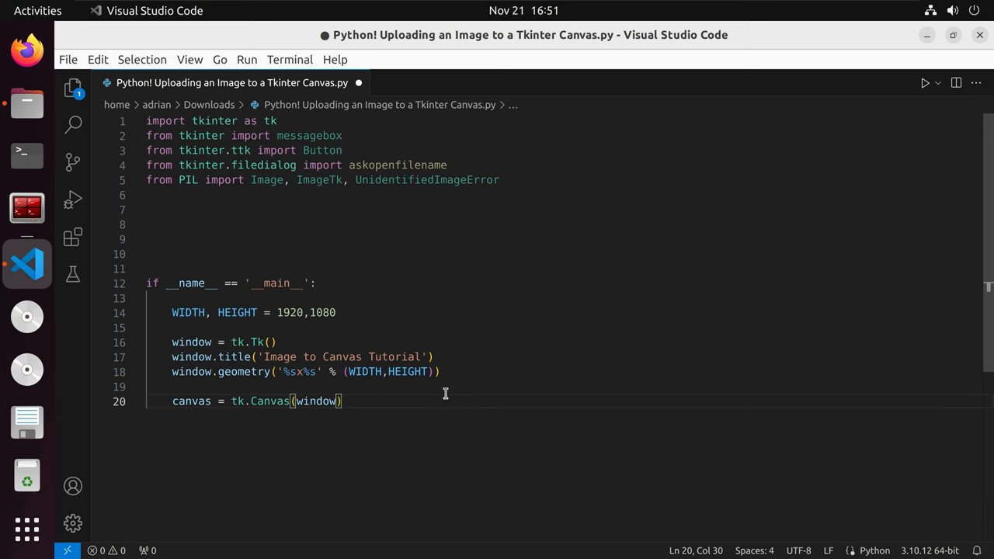
type(",width=WIDTH,height=HEIGHT,bg='white'")
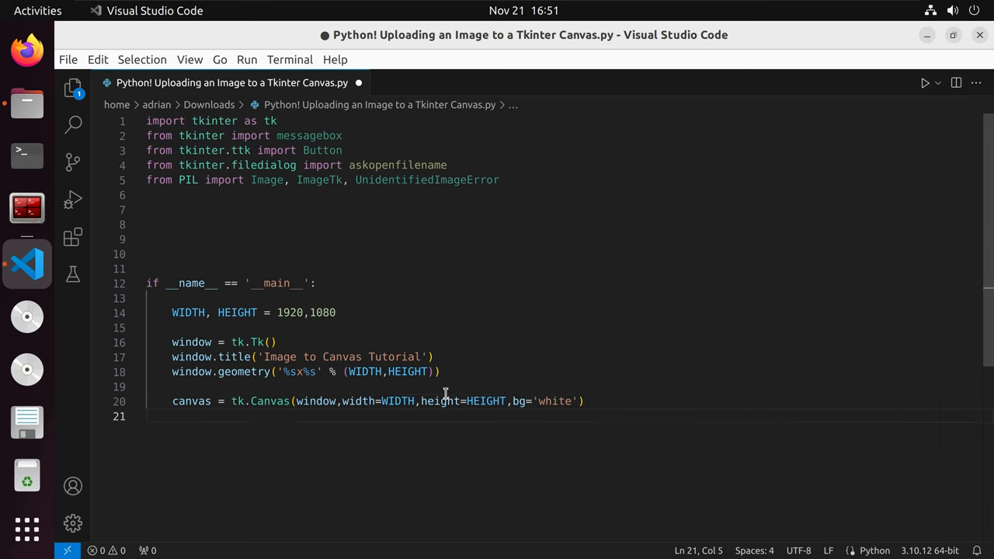
mouse_move(457, 434)
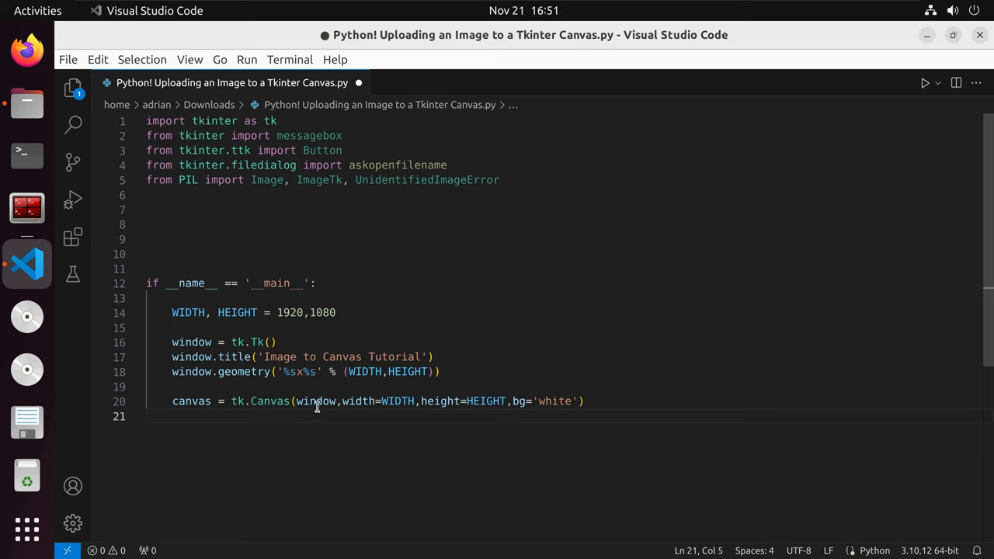
mouse_move(194, 401)
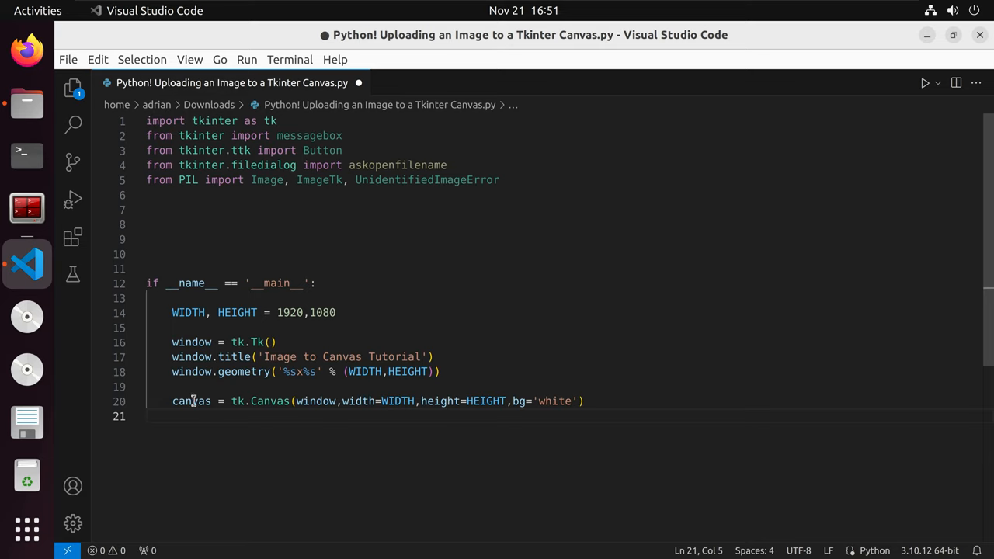
mouse_move(191, 401)
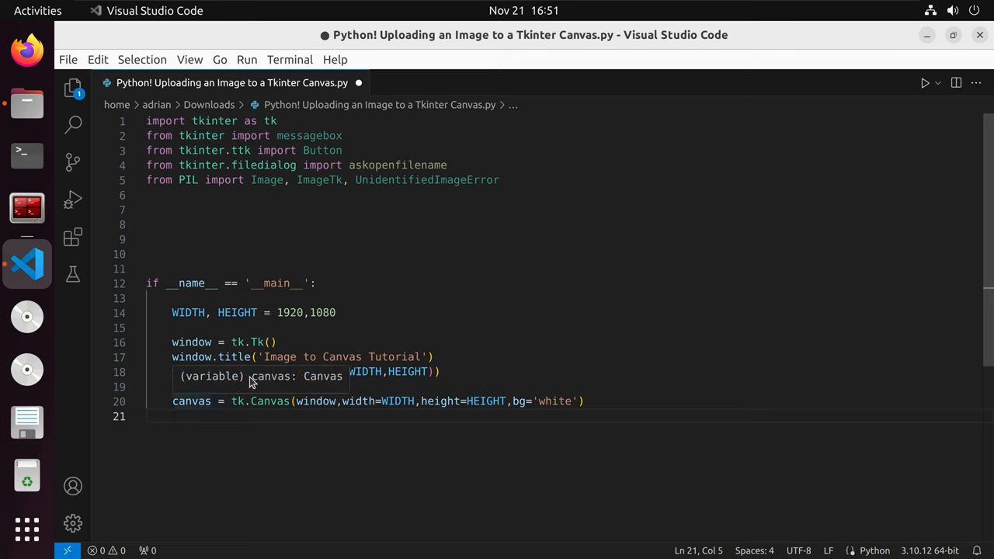
type("canvas.pack()")
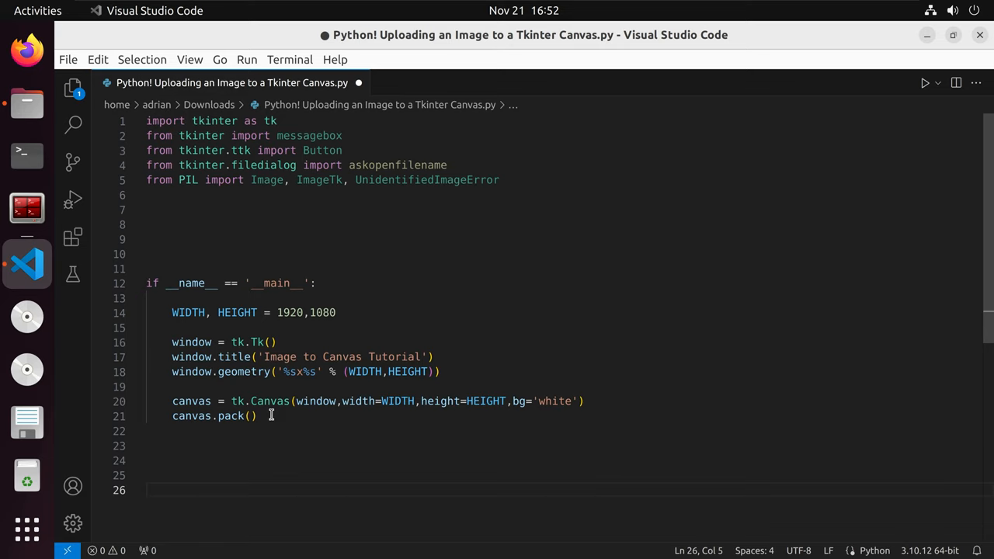
type("window.mainloop")
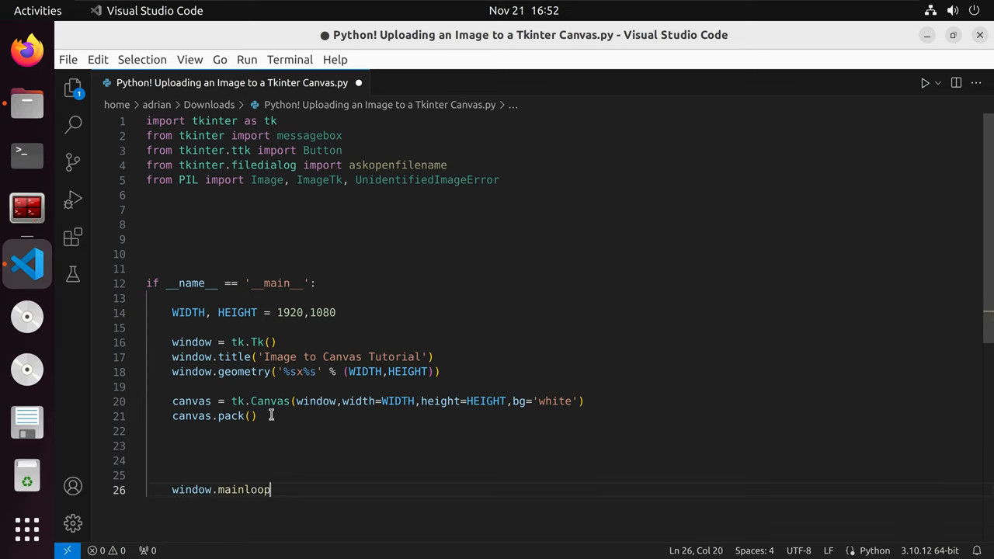
type("()")
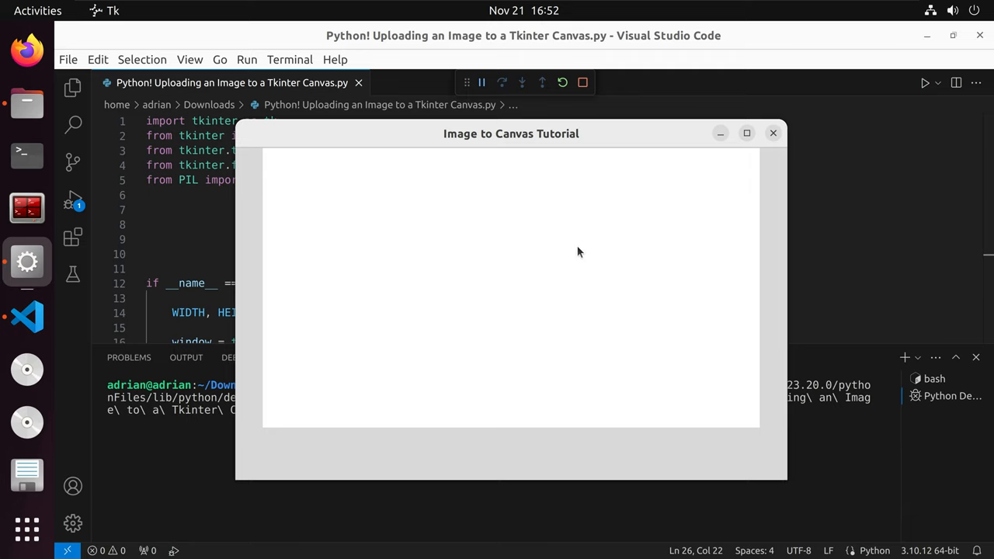
mouse_move(550, 140)
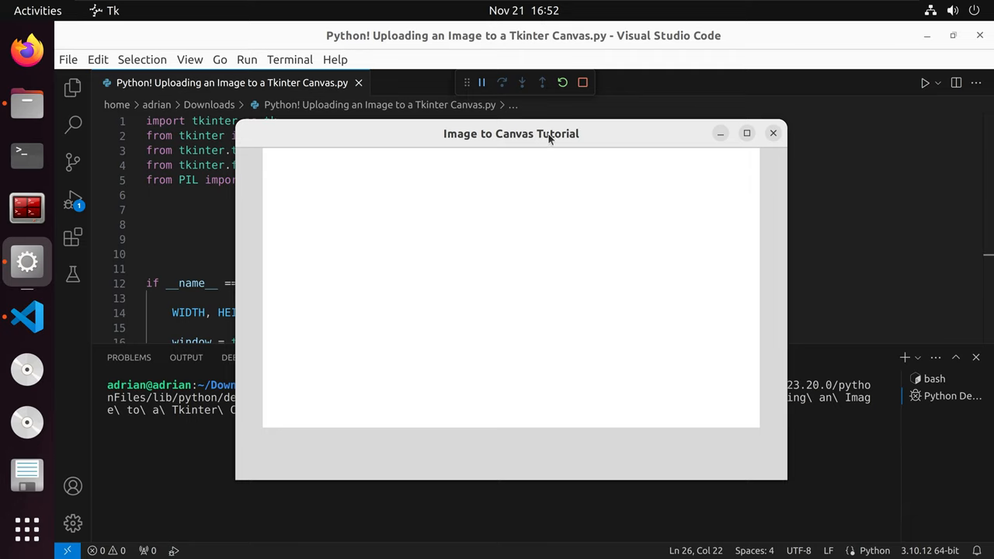
mouse_move(464, 456)
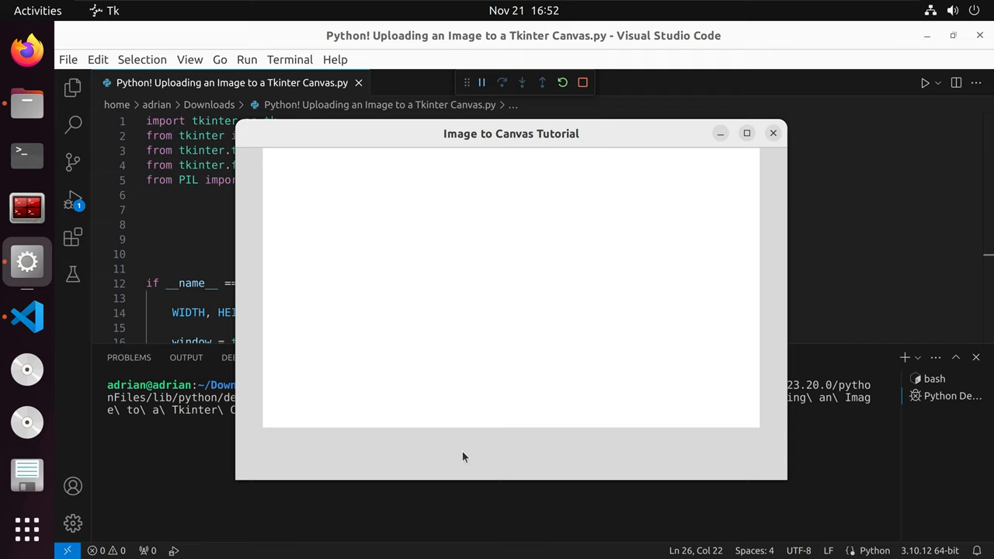
mouse_move(349, 392)
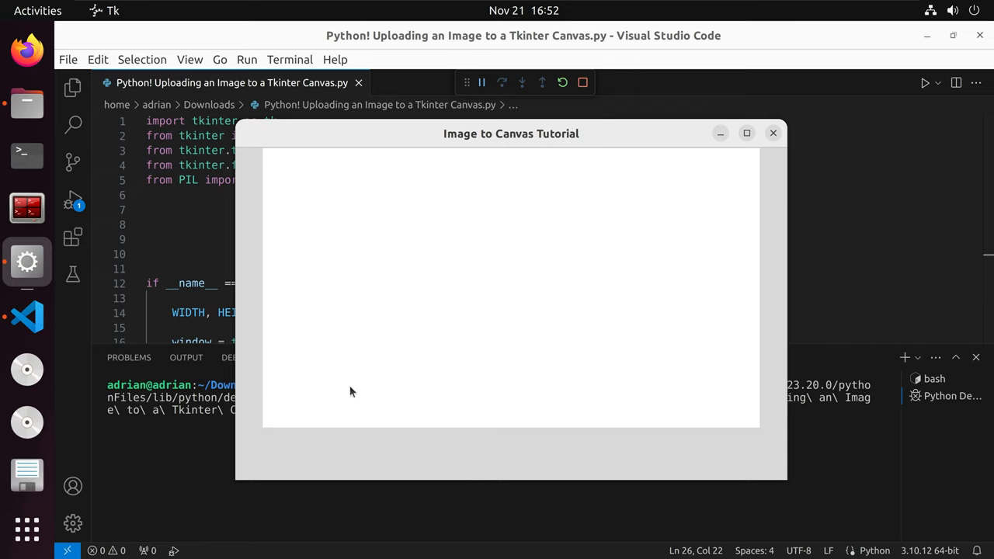
mouse_move(267, 358)
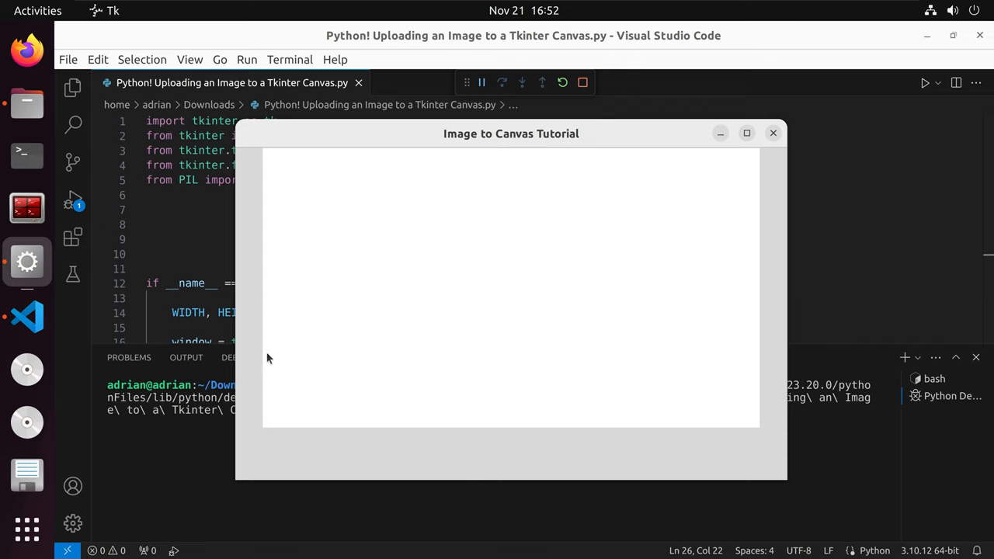
mouse_move(744, 182)
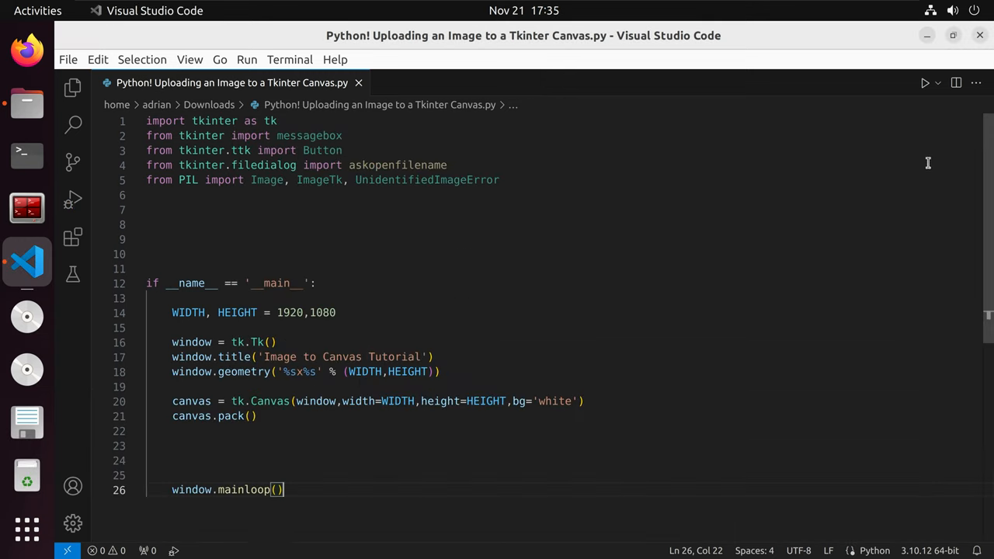
Add and save a def upload_action(): stub whose body sets img_path = askopenfilename()
left_click(146, 225)
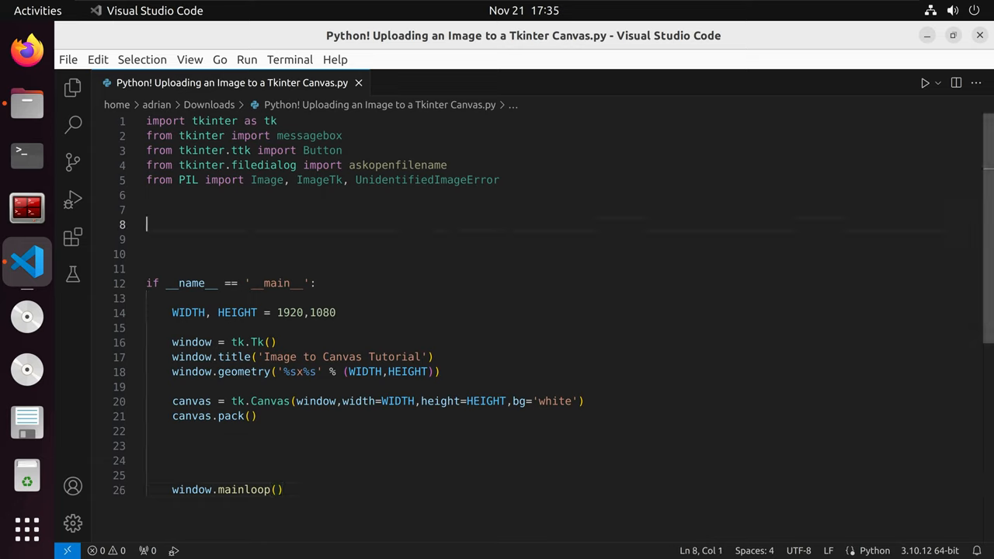
type("def upload_action():")
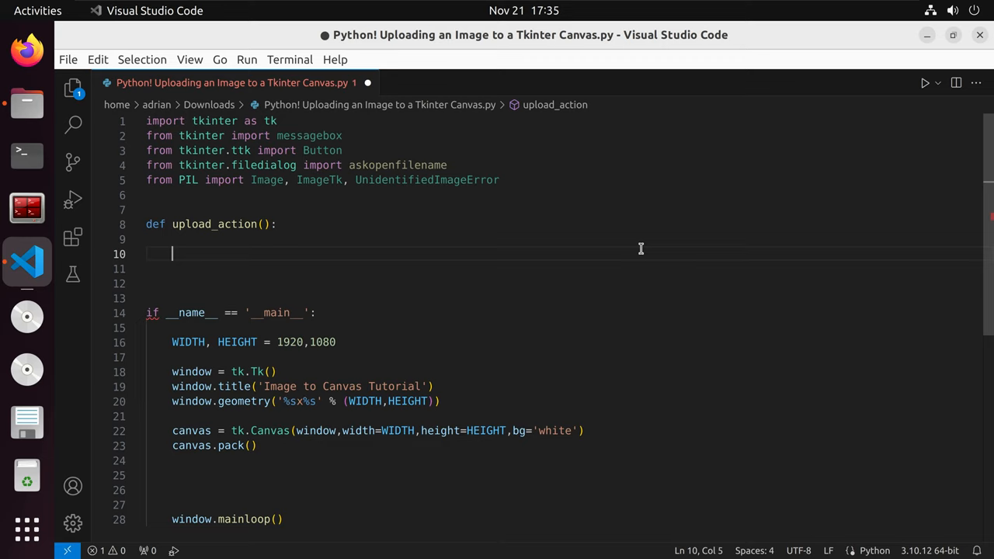
key("ctrl+s")
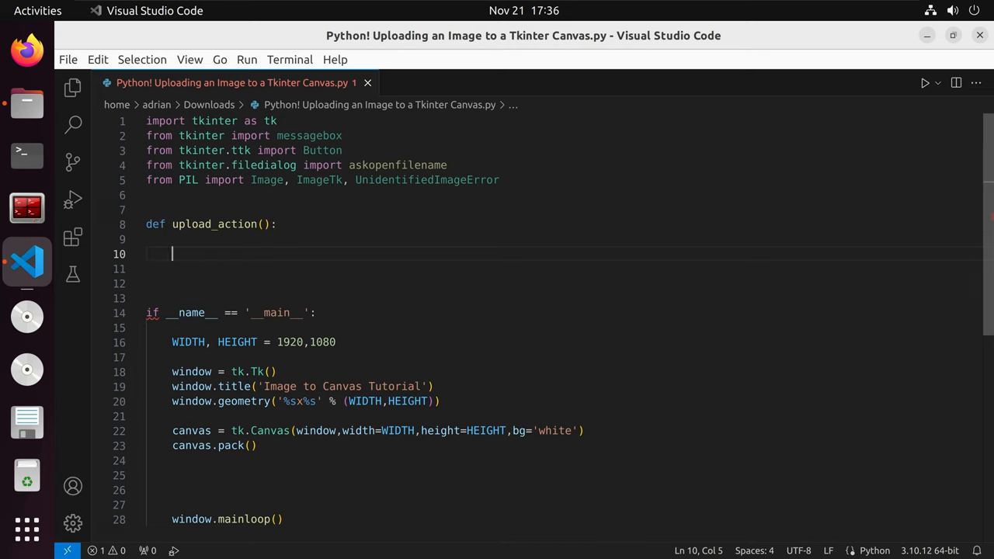
type("img_path = askopenfilename()")
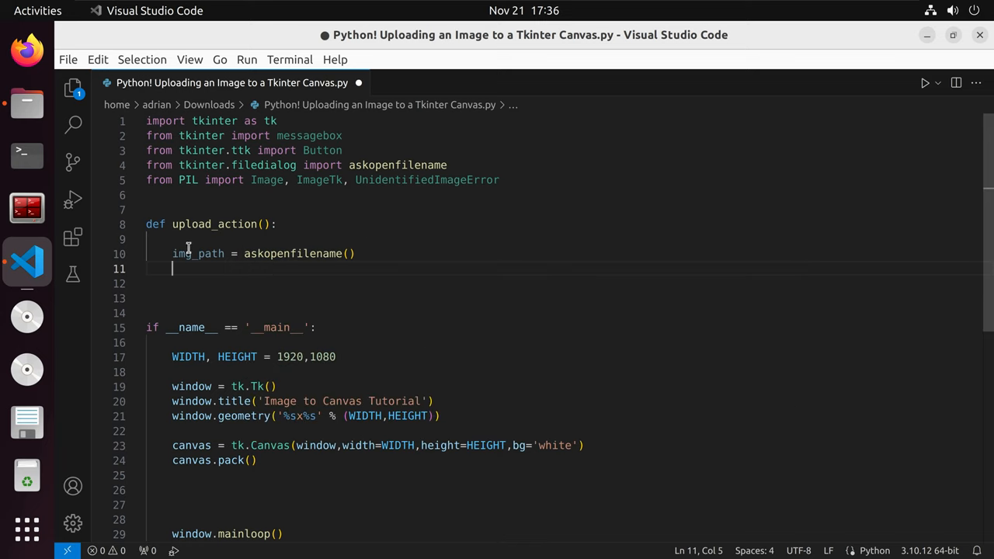
mouse_move(210, 264)
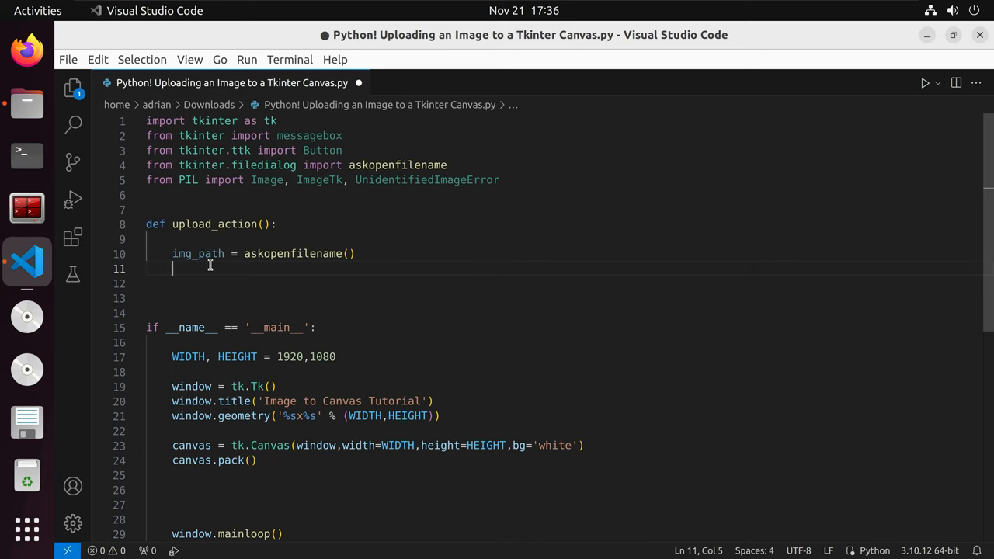
mouse_move(214, 253)
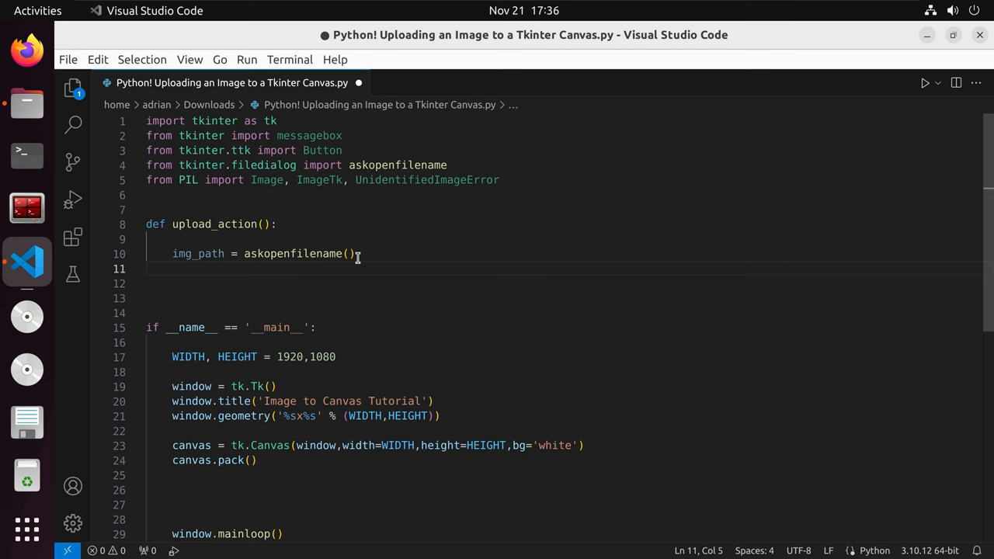
Open the image with im = Image.open(img_path) and unpack im.size into img_width, img_height
type("im = Image.open(img_path)")
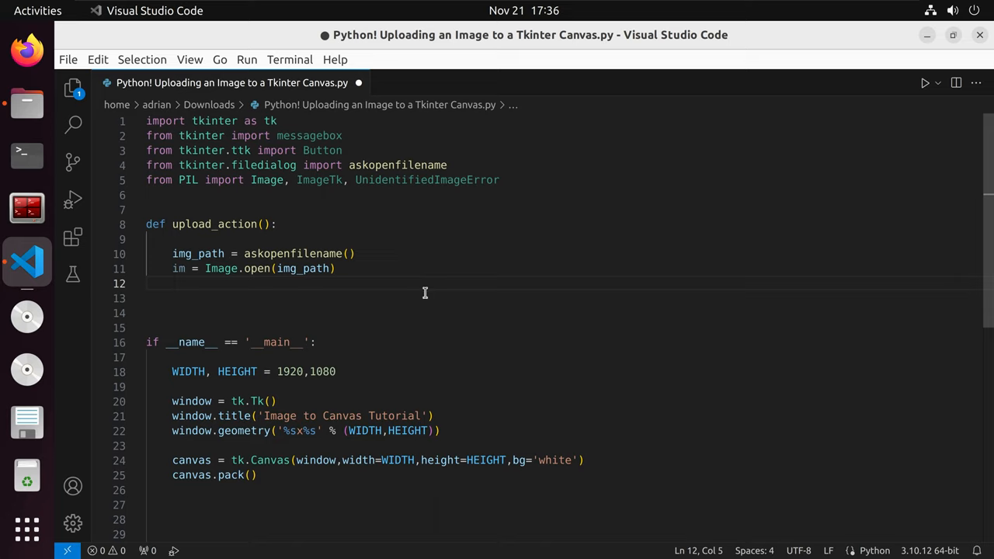
mouse_move(348, 297)
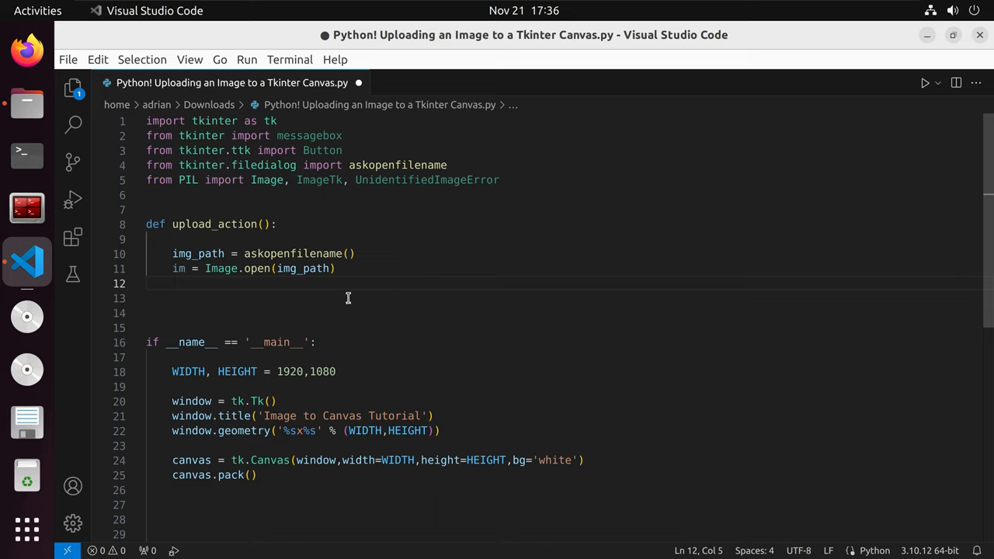
mouse_move(363, 309)
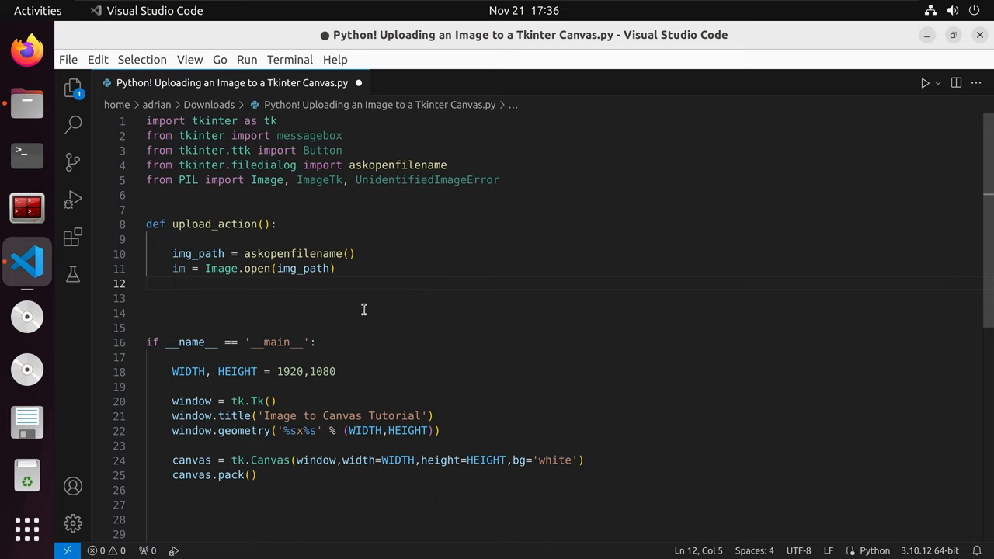
type("img_width, img_height = im.size")
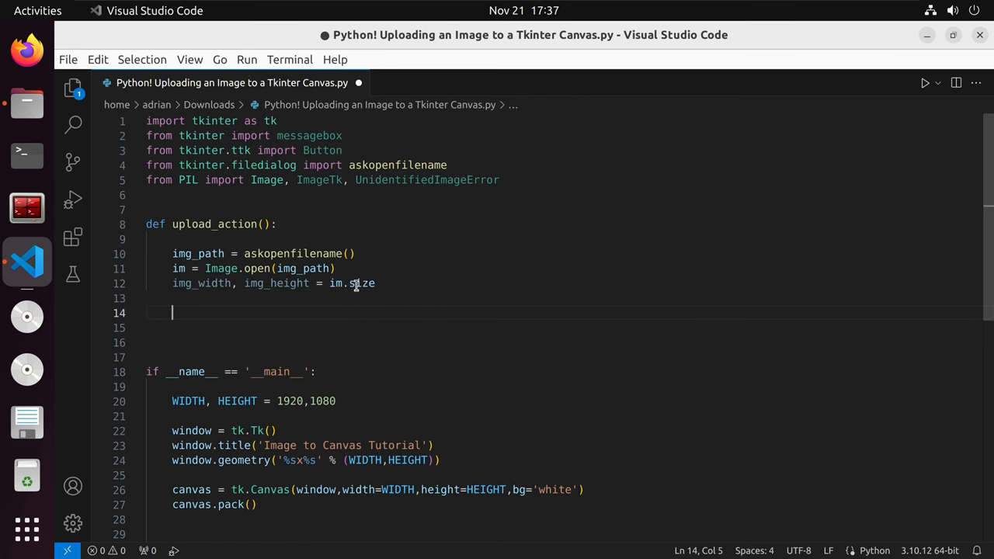
mouse_move(334, 283)
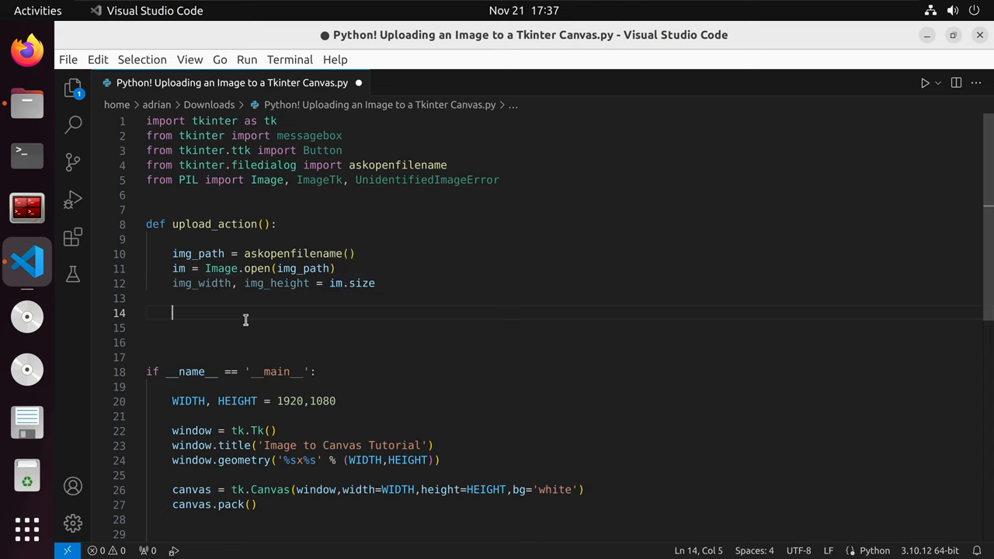
mouse_move(285, 312)
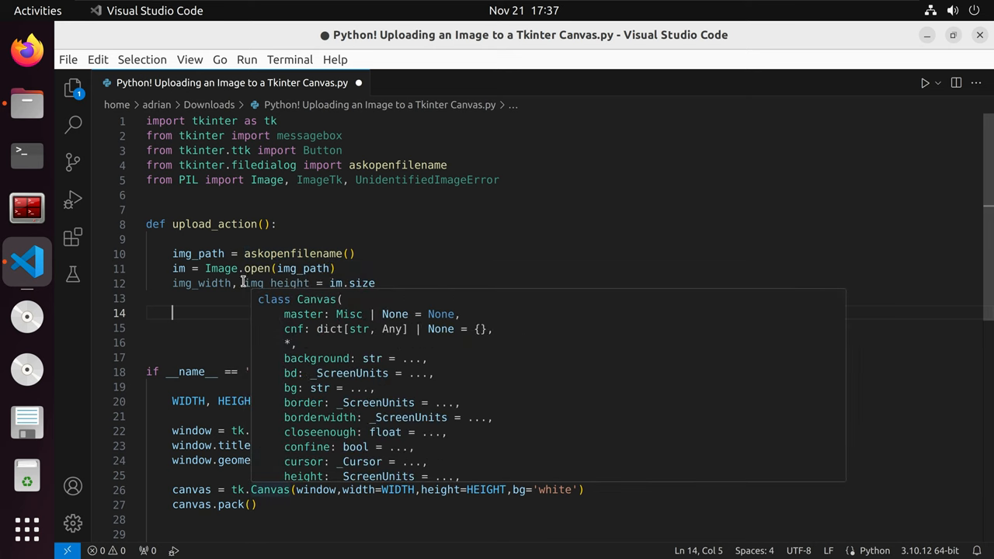
Add an if img_width > WIDTH or img_height > HEIGHT: check with a .99 shrinking while loop
type("if img_width > WIDTH or img_height > HEIGHT:")
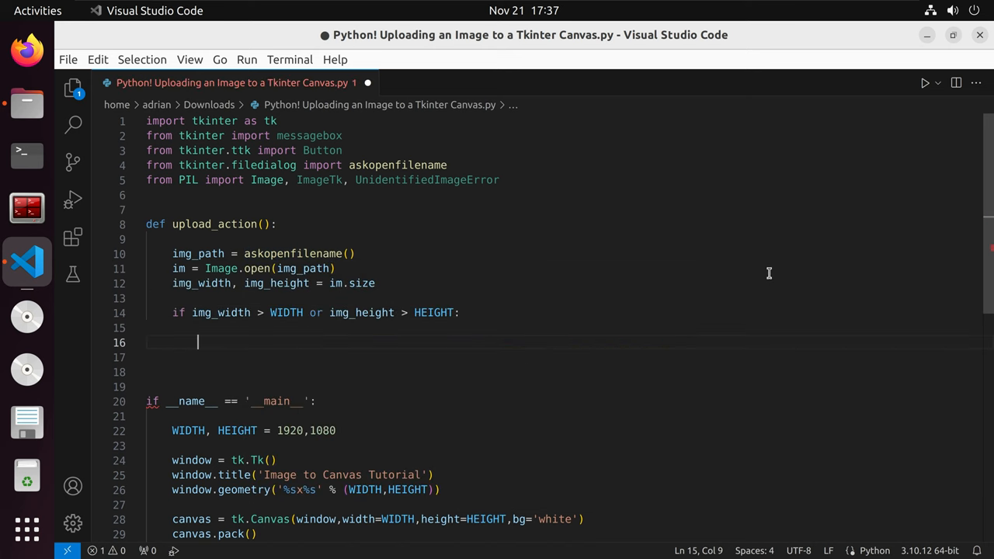
mouse_move(571, 317)
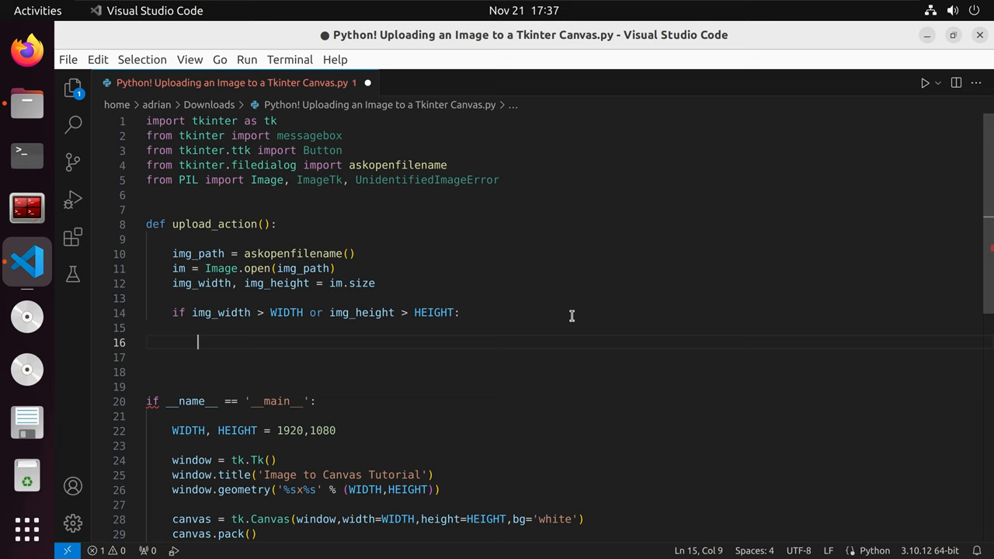
mouse_move(247, 324)
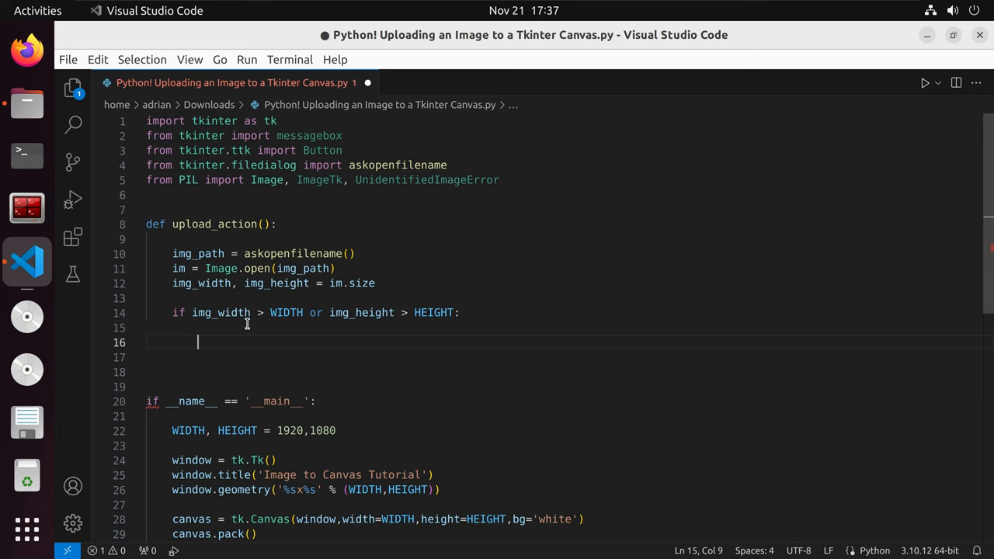
mouse_move(294, 321)
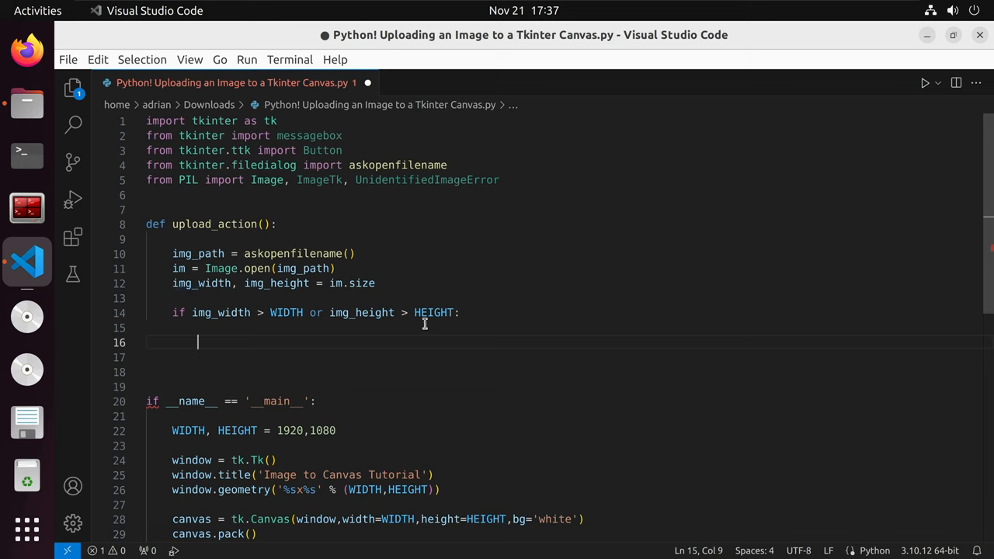
type("wh")
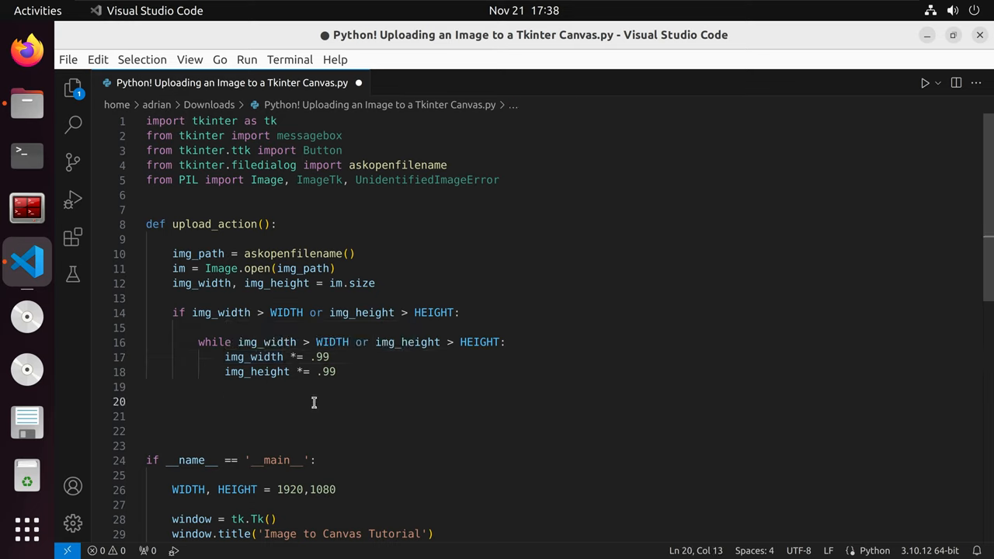
type("im = im.resize(")
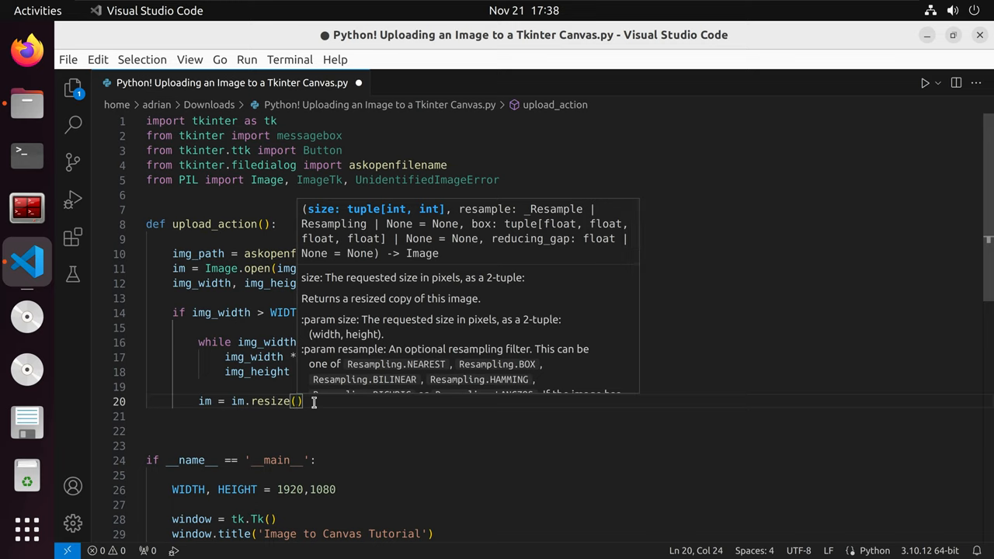
Resize with int sizes, show a 'Warning!' message, center a PhotoImage on the canvas, begin try/except
type("(")
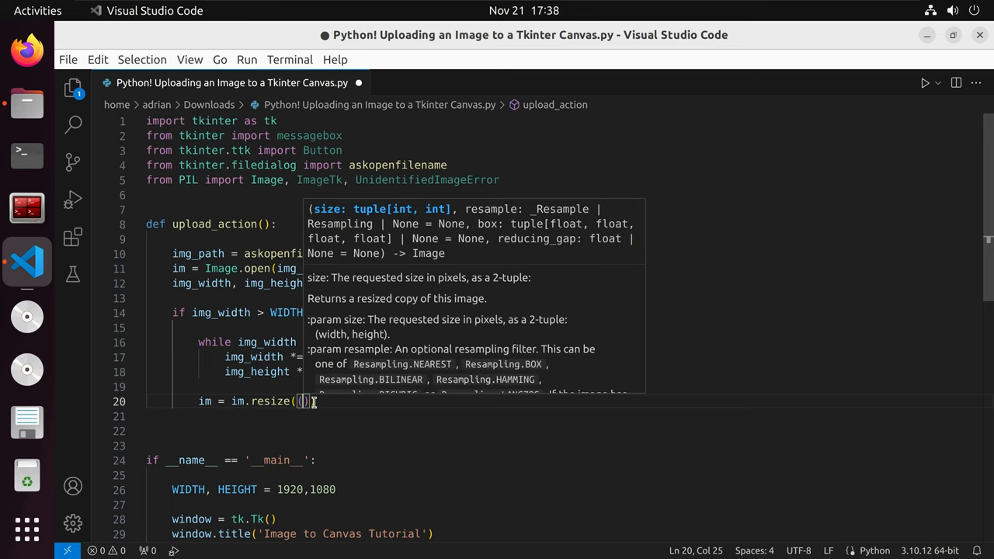
type("int(img_width),int(img_height")
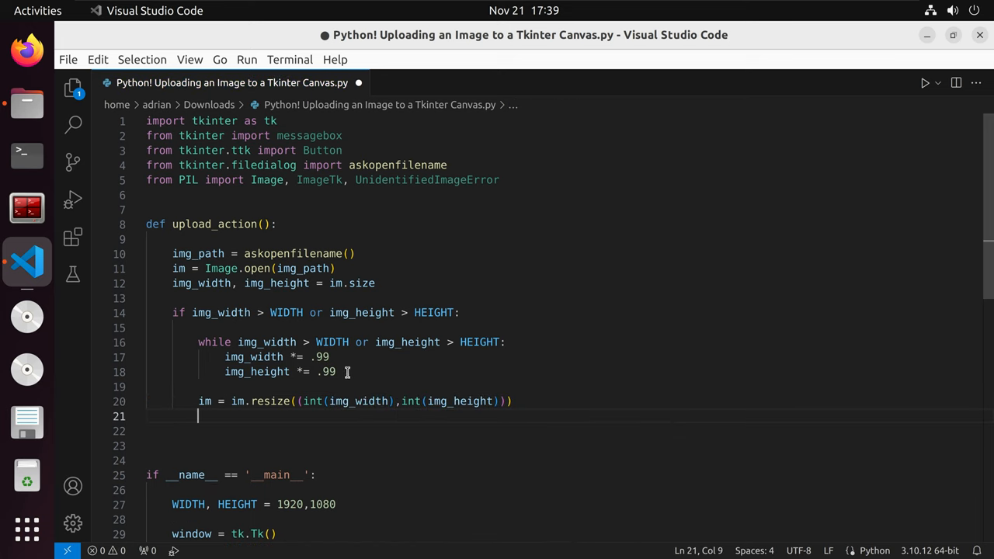
mouse_move(301, 432)
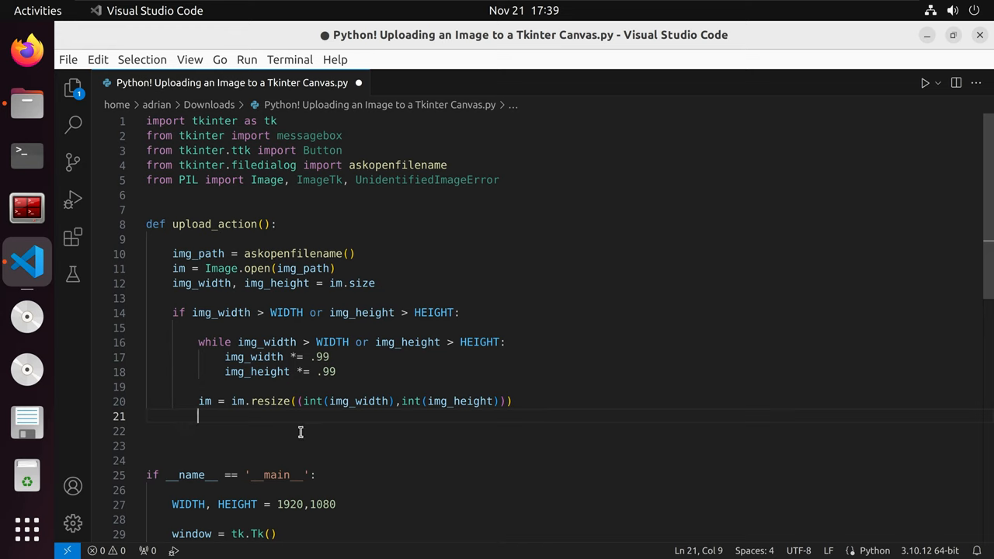
mouse_move(414, 431)
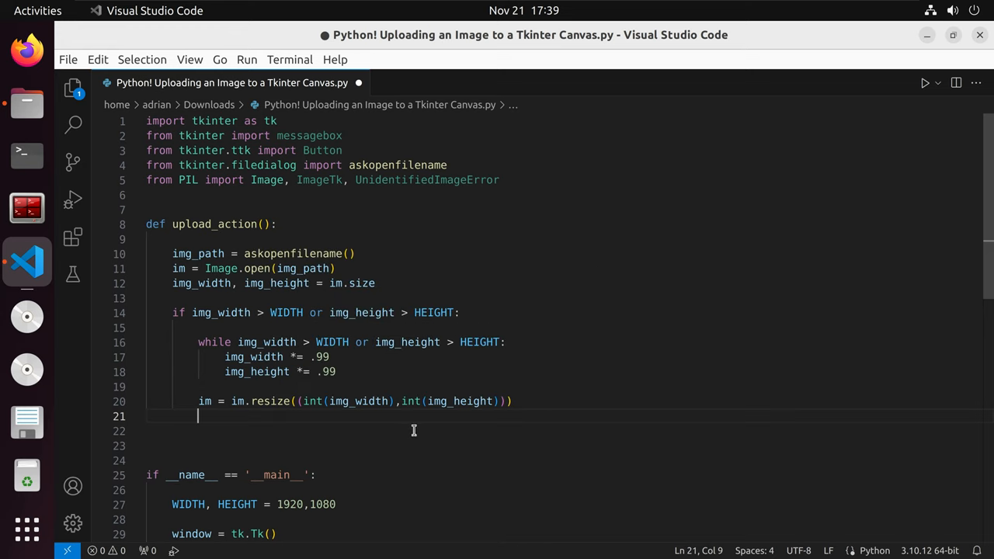
mouse_move(532, 320)
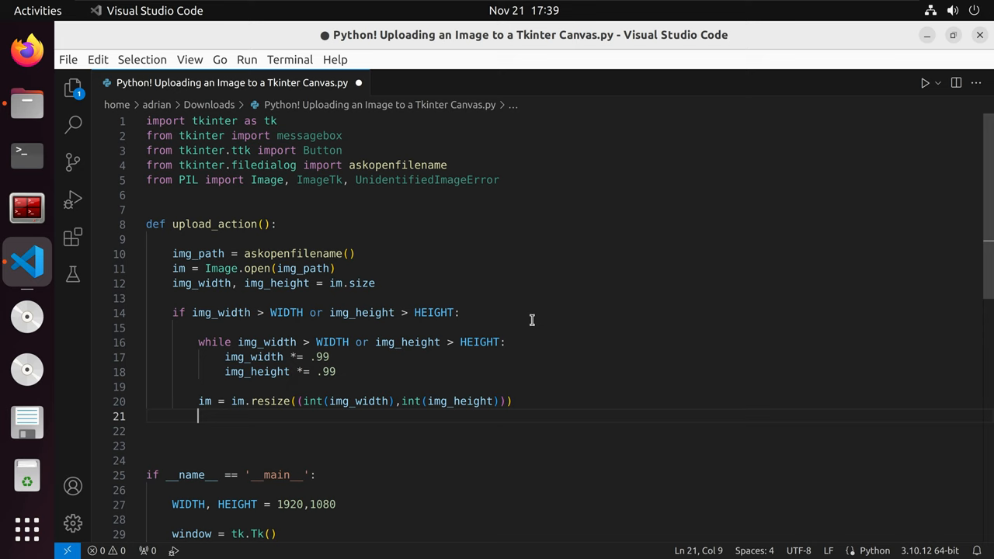
mouse_move(502, 319)
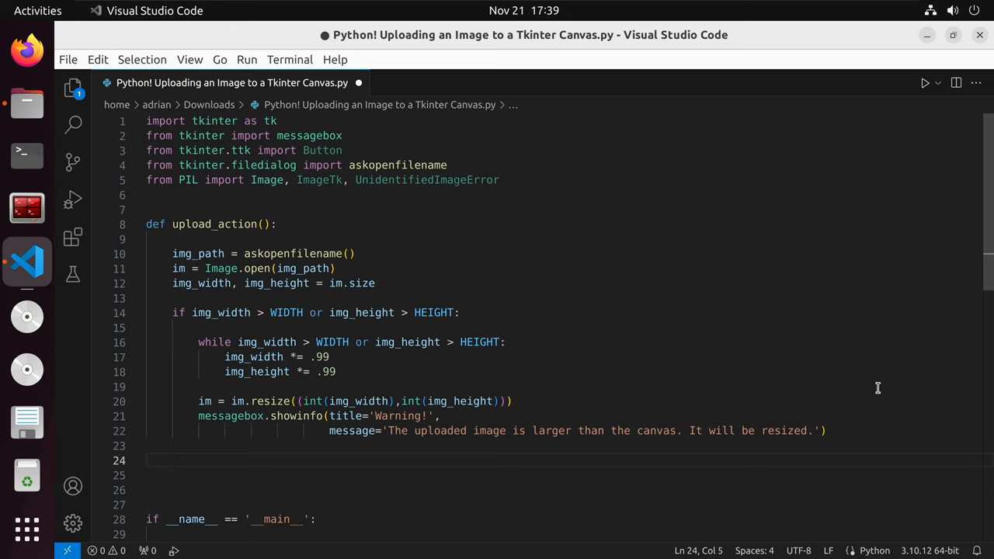
mouse_move(302, 365)
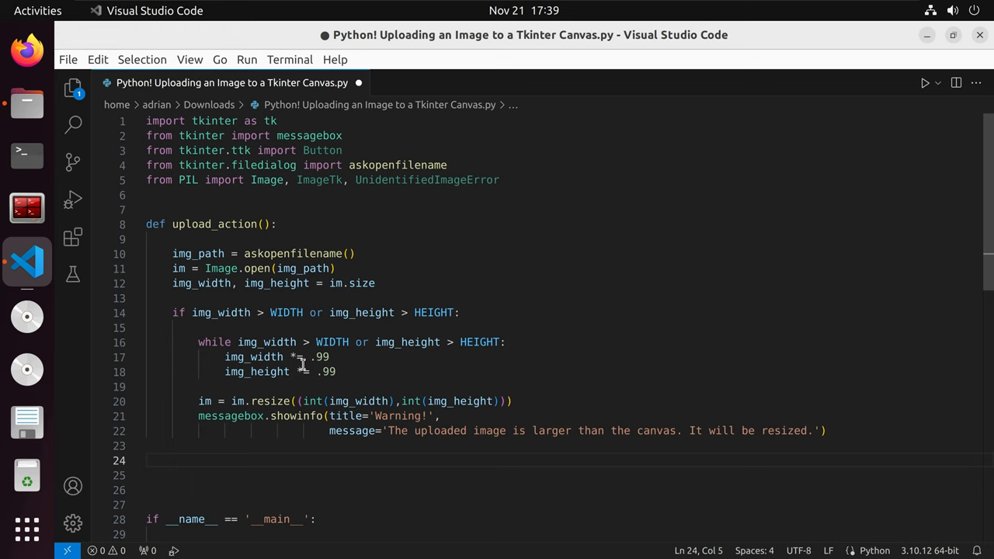
mouse_move(313, 400)
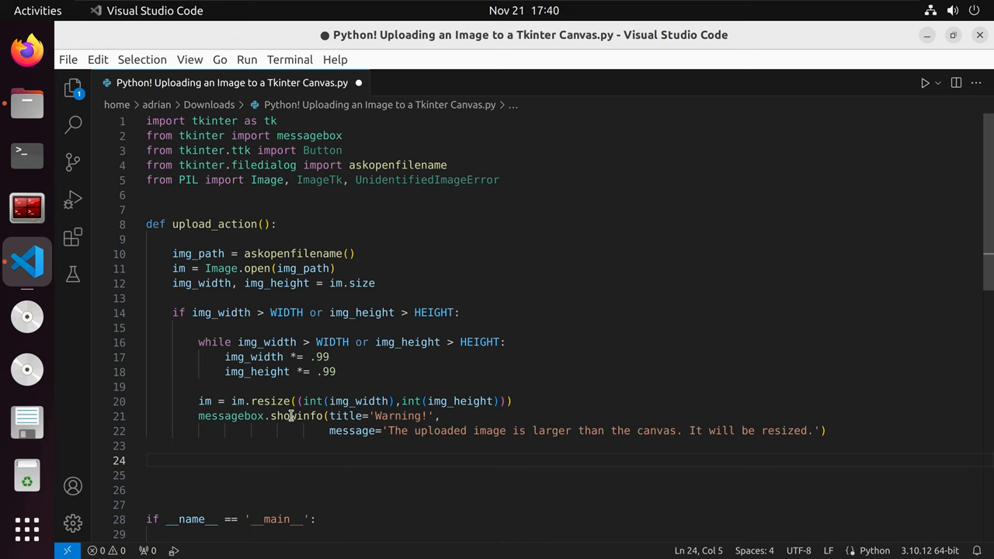
mouse_move(296, 416)
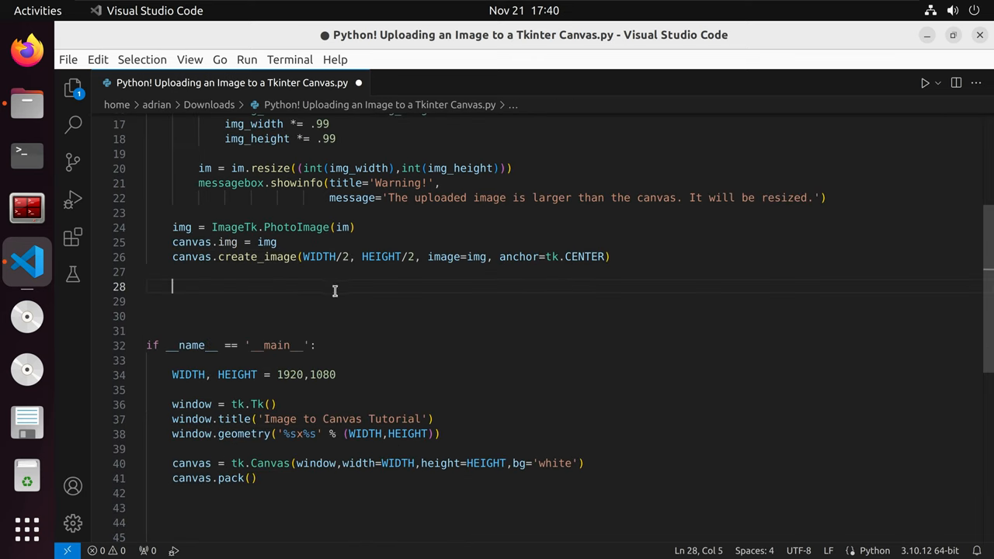
mouse_move(319, 256)
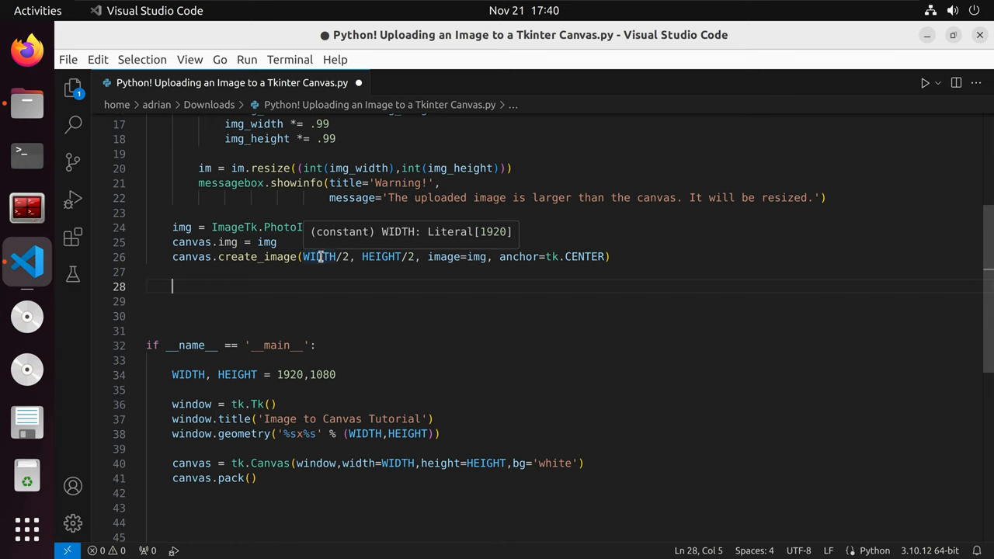
mouse_move(381, 256)
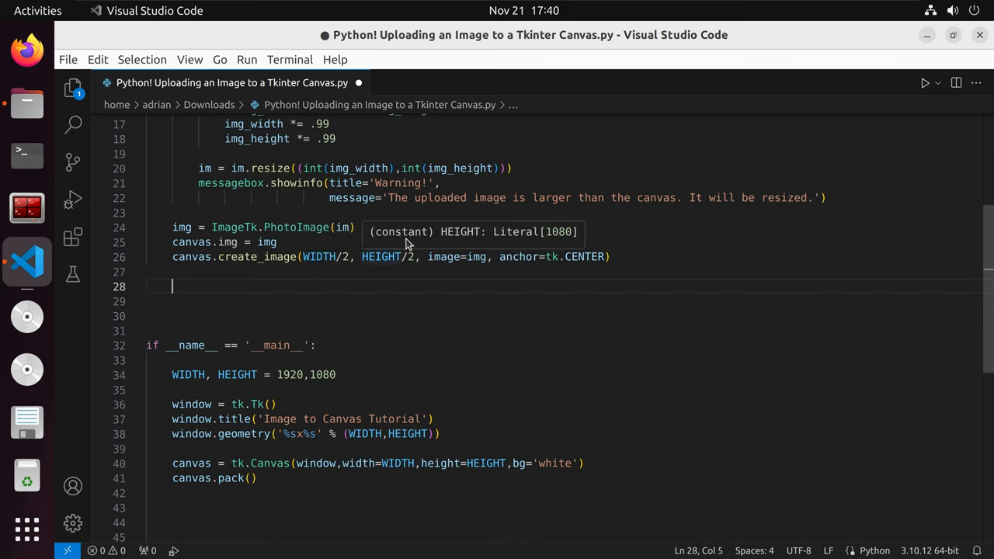
mouse_move(480, 256)
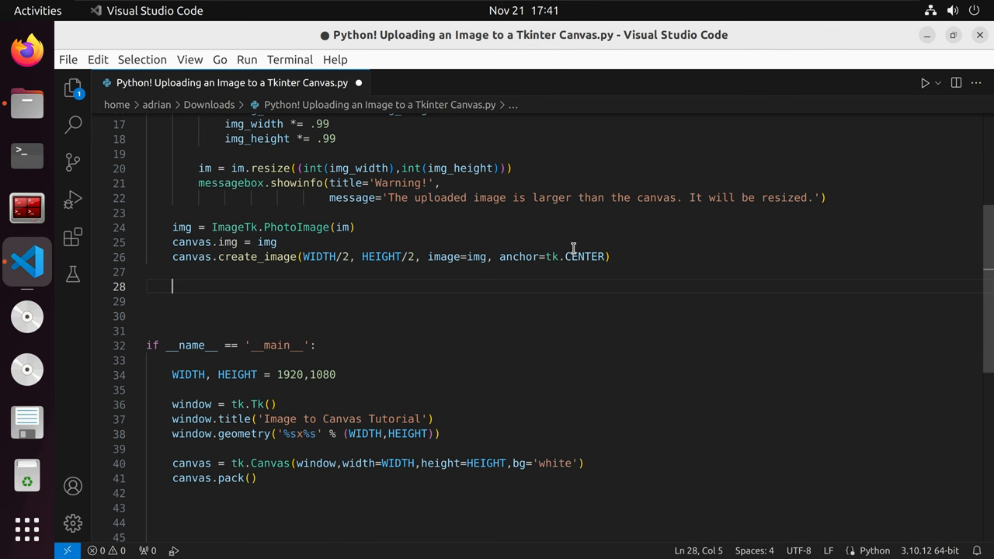
mouse_move(518, 257)
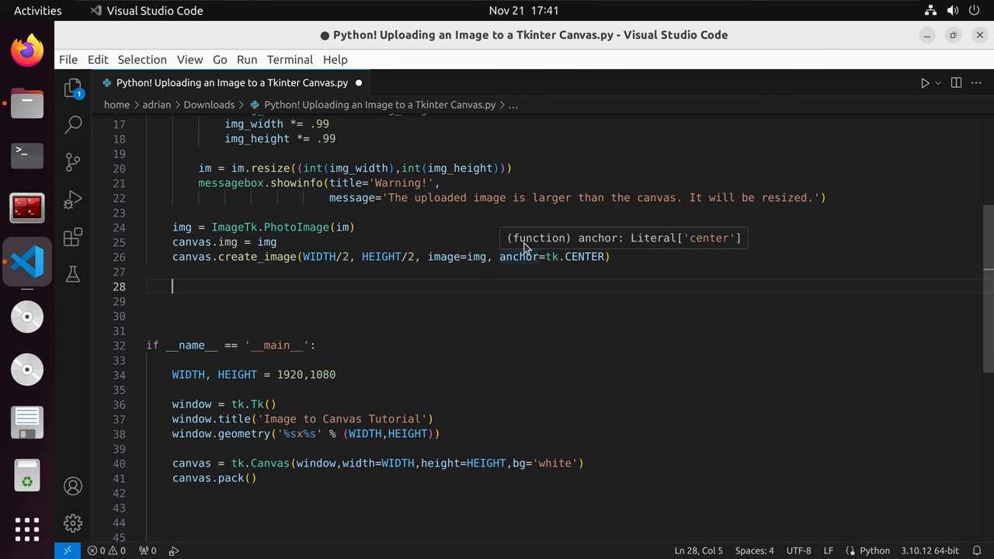
type("except")
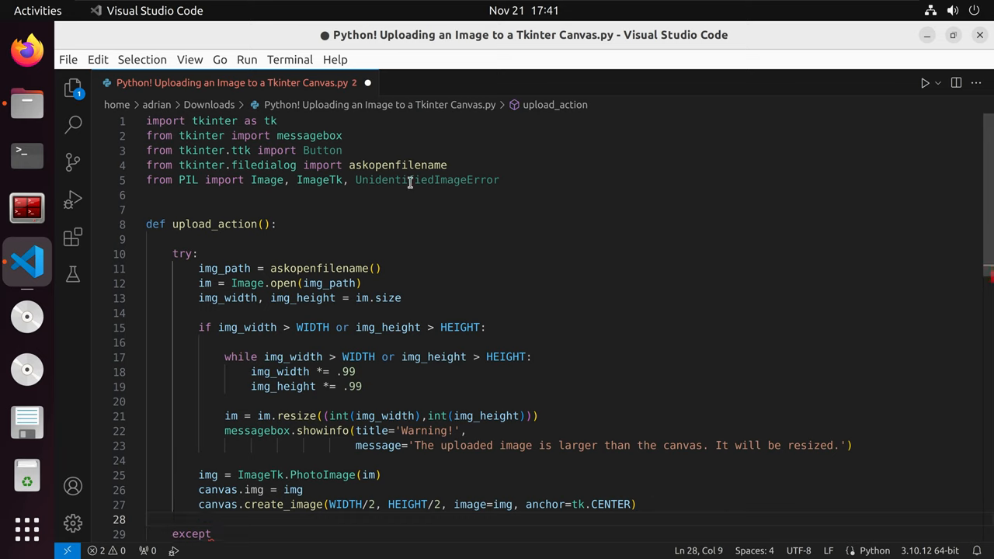
Copy the UnidentifiedImageError name from the import line into the new except clause
double_click(428, 179)
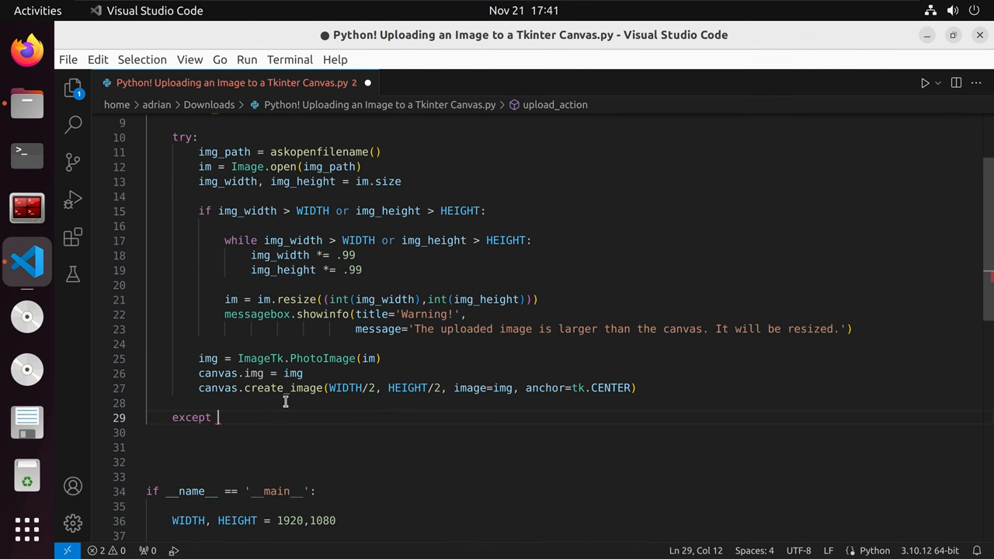
type("UnidentifiedImageError:")
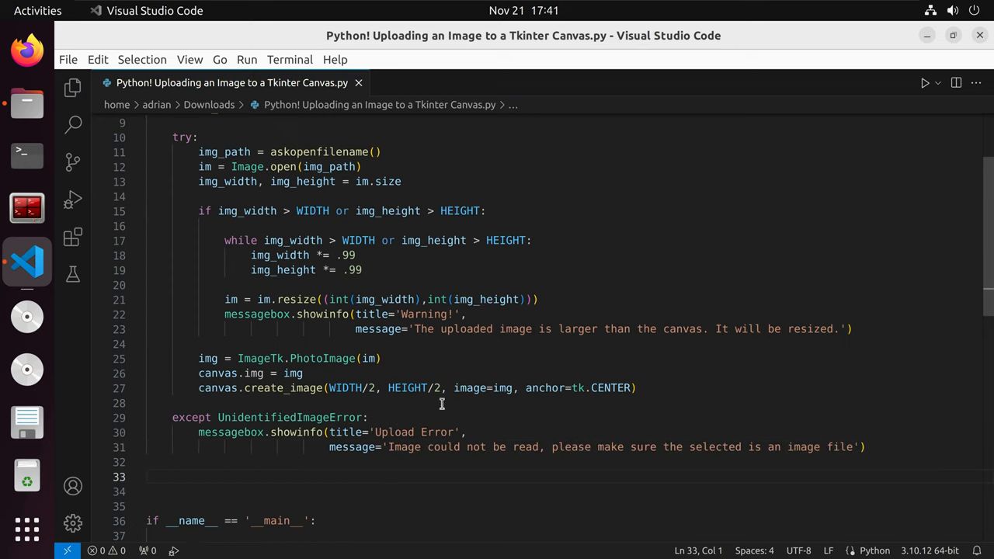
scroll("down", 3)
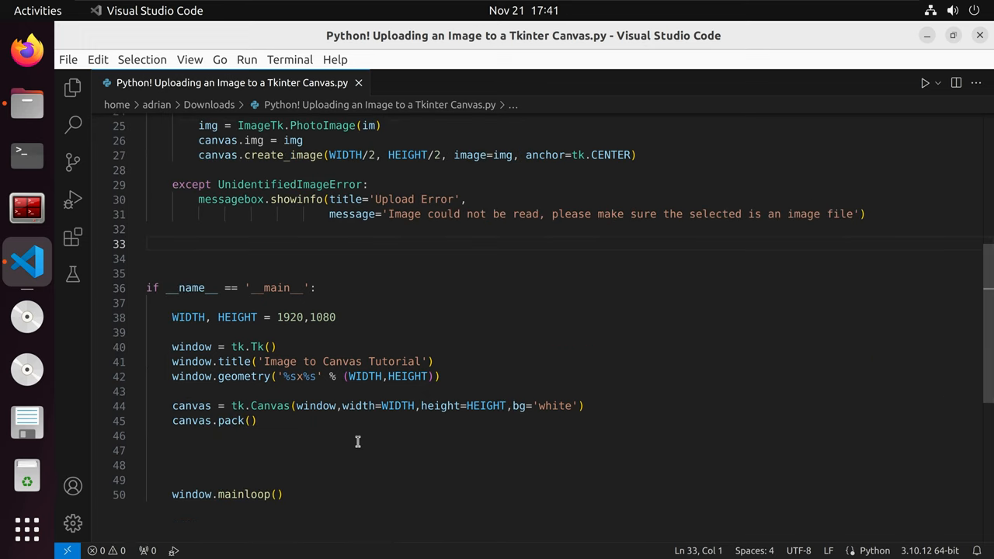
mouse_move(282, 443)
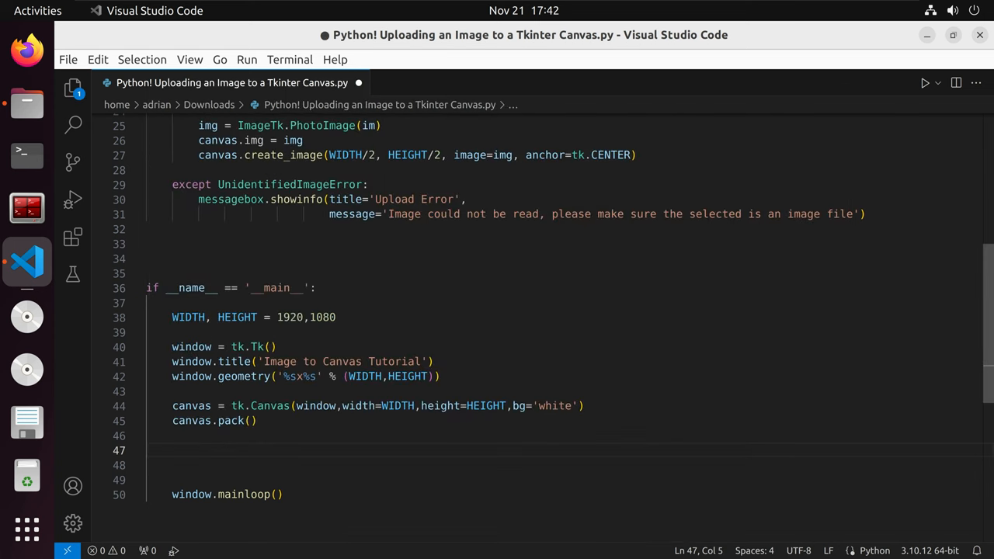
mouse_move(480, 405)
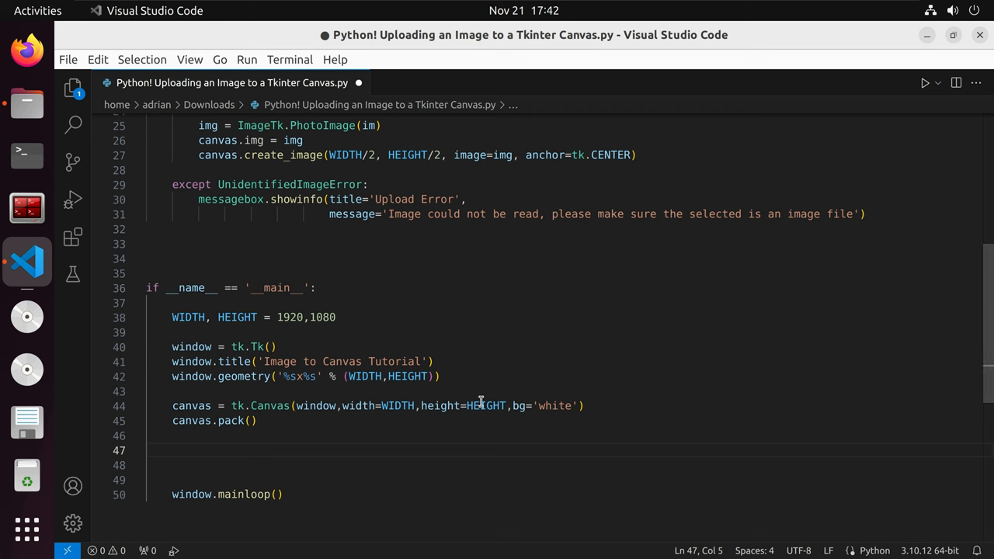
Write btn = Button(window, text='Upload', command=lambda: upload_action()) on line 47
type("btn = Button")
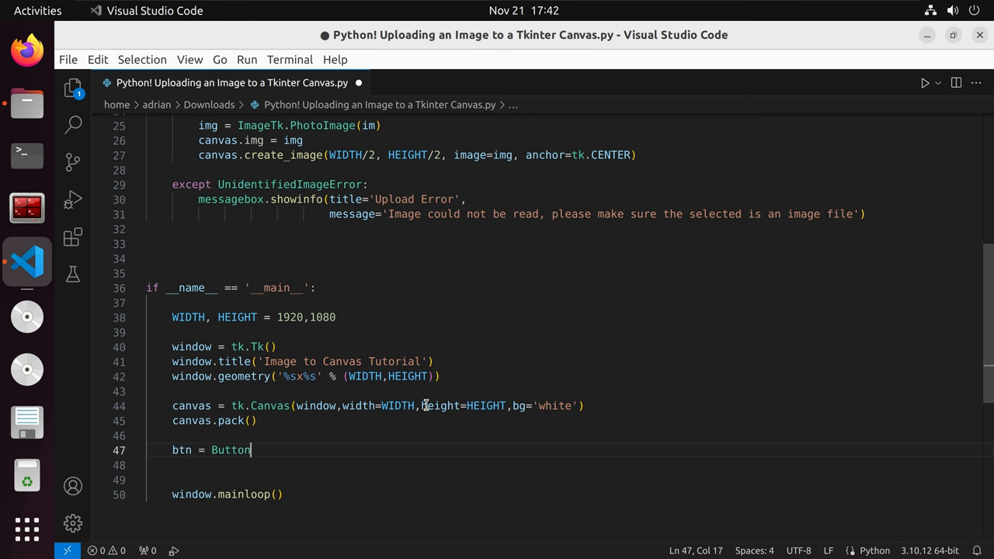
type("(window")
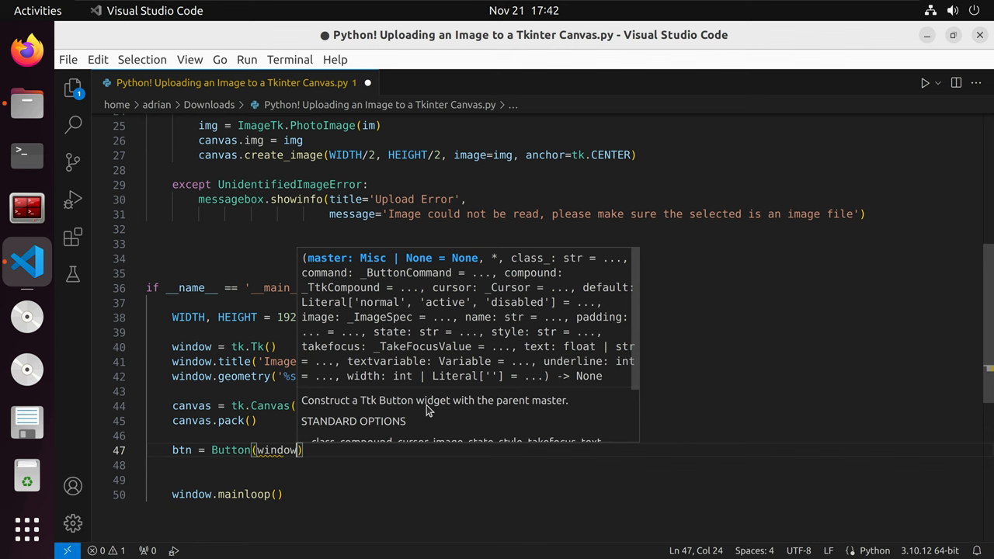
type(",t")
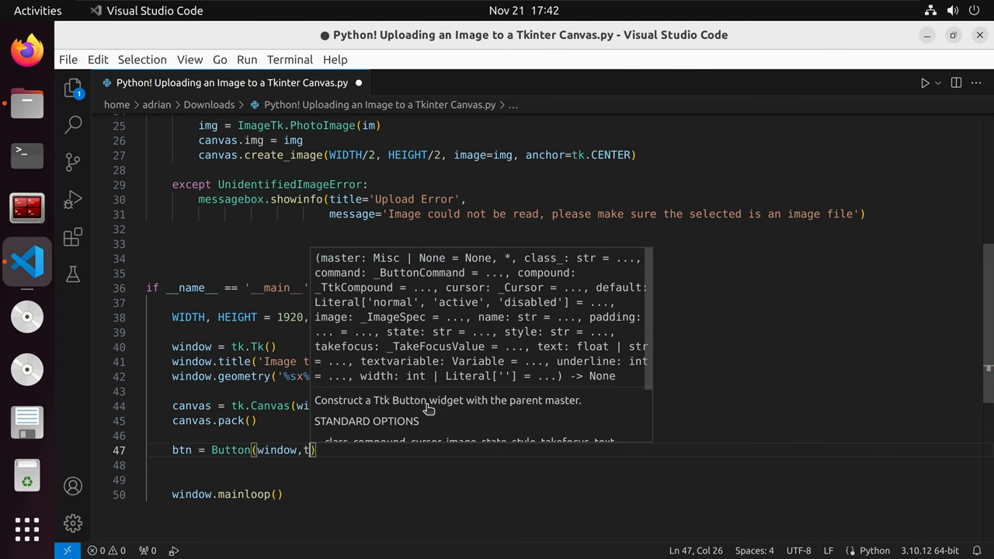
type("text='Upload")
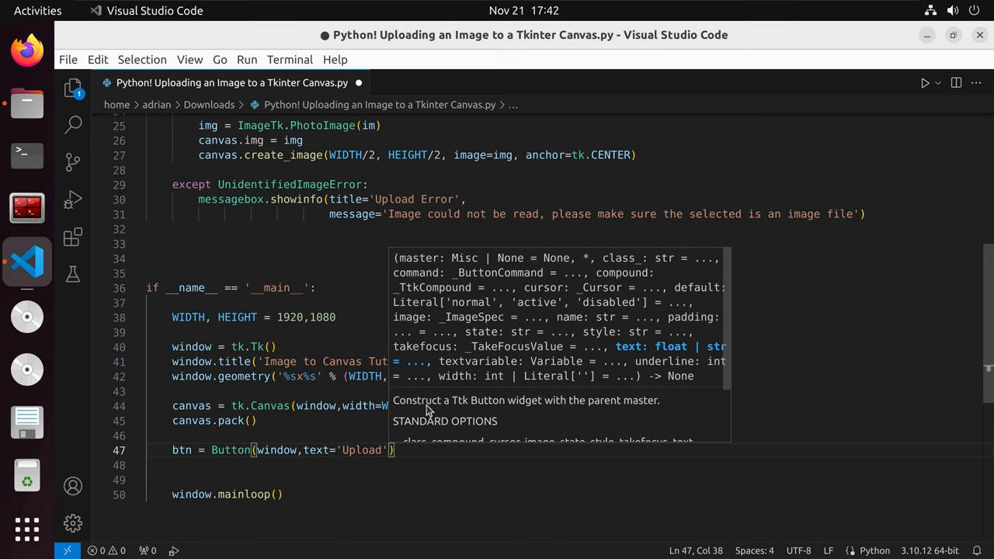
type(",command=")
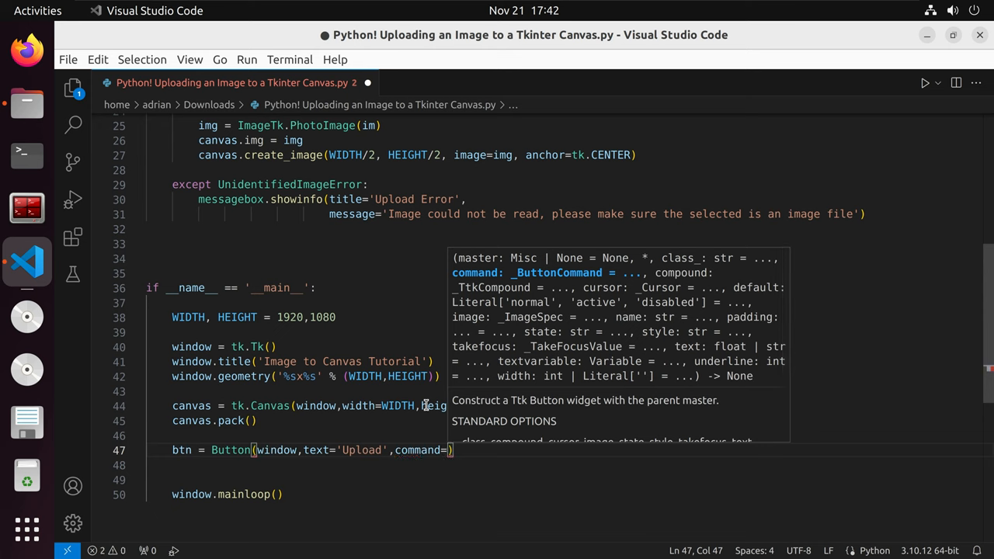
type("lambda")
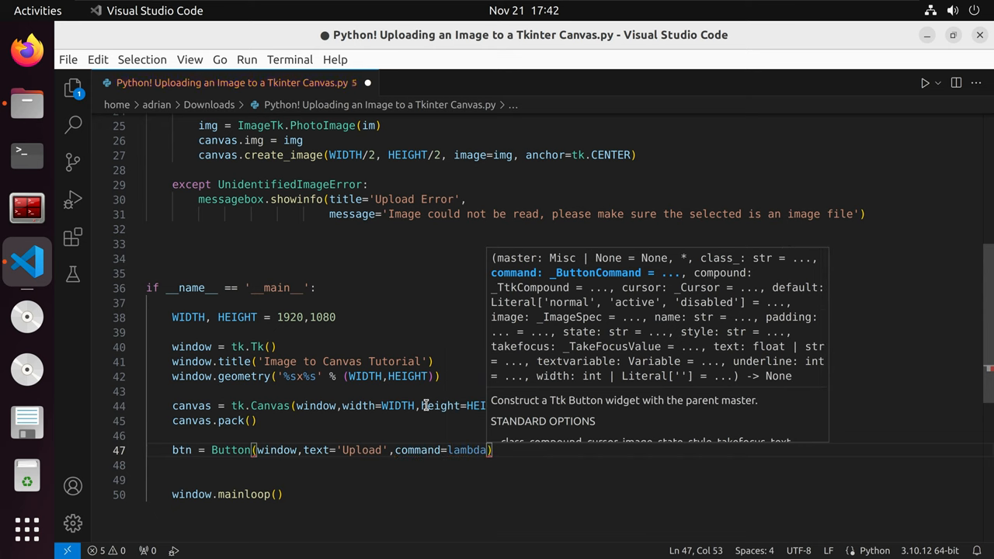
type("up")
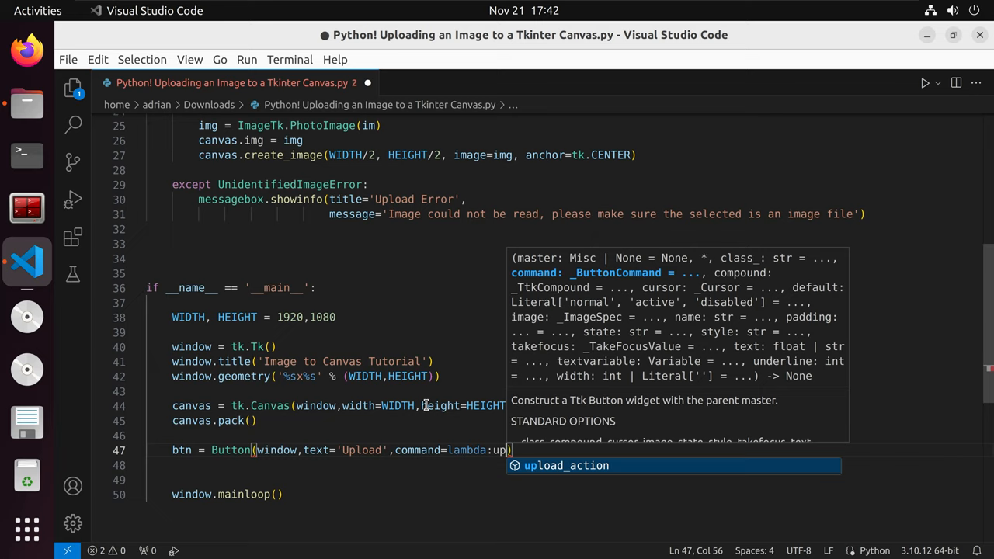
key("Tab")
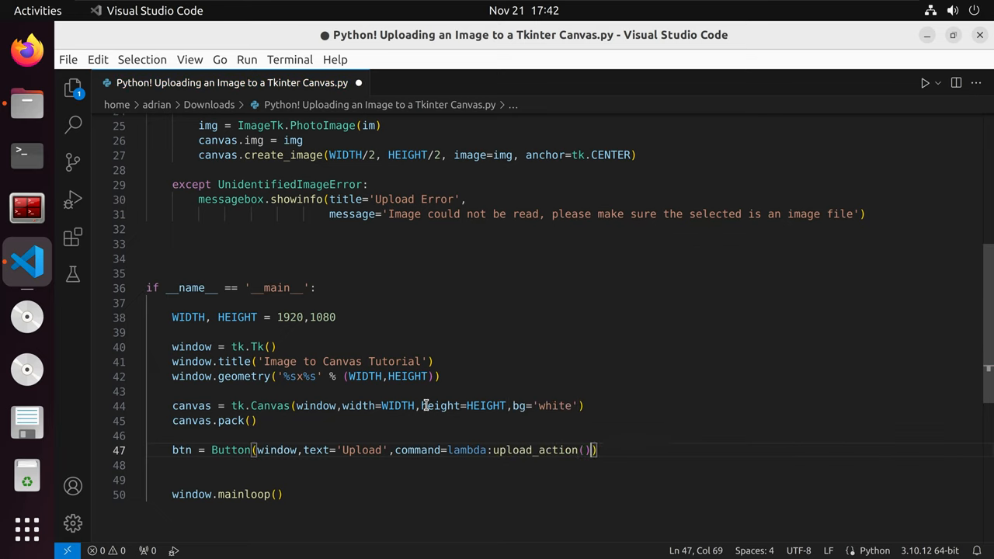
key("Enter")
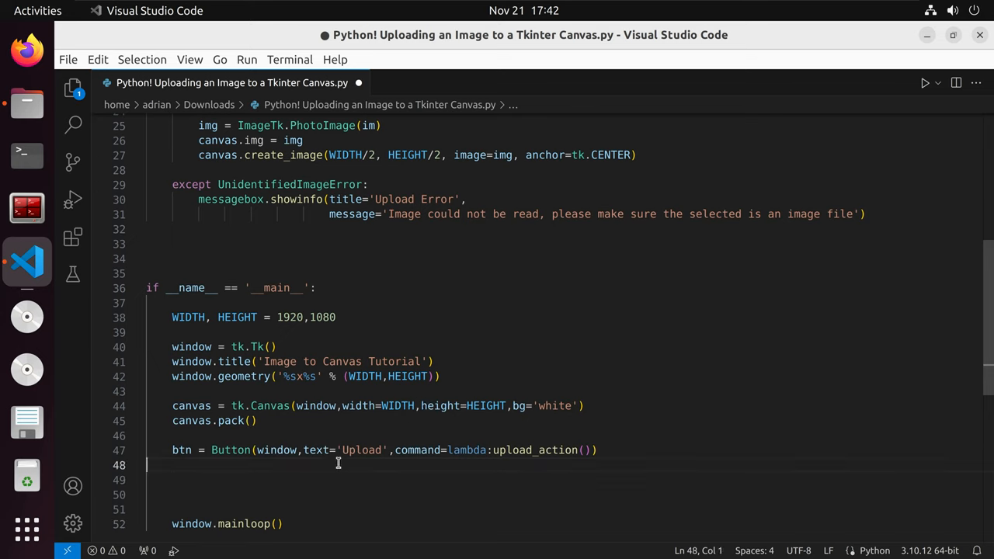
Add btn.pack() below the Upload button and run the script
type("btn")
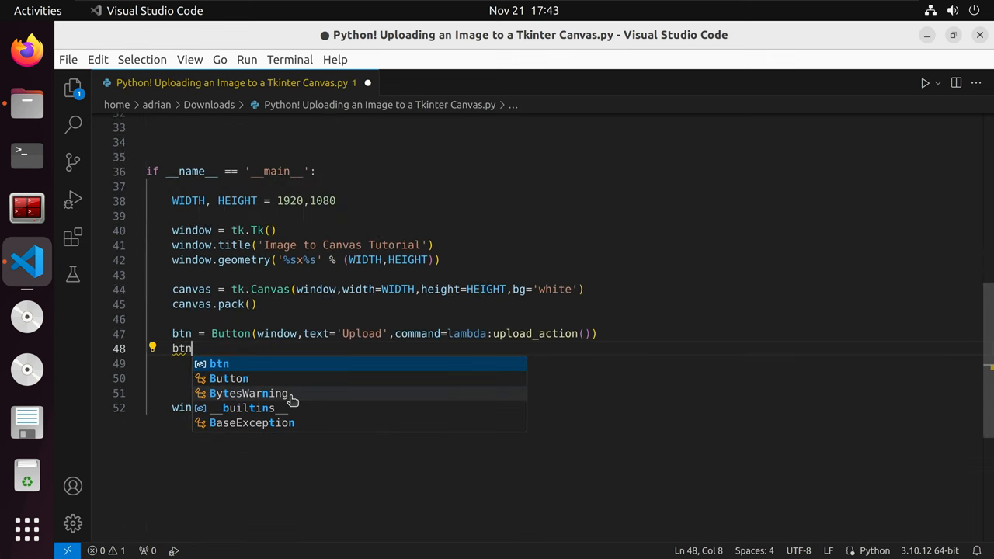
type(".")
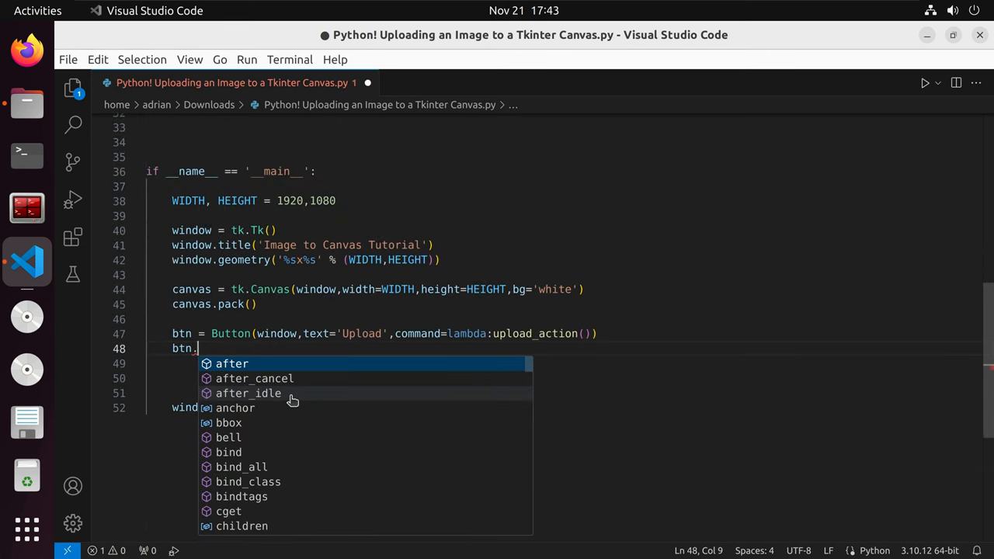
type("pack()")
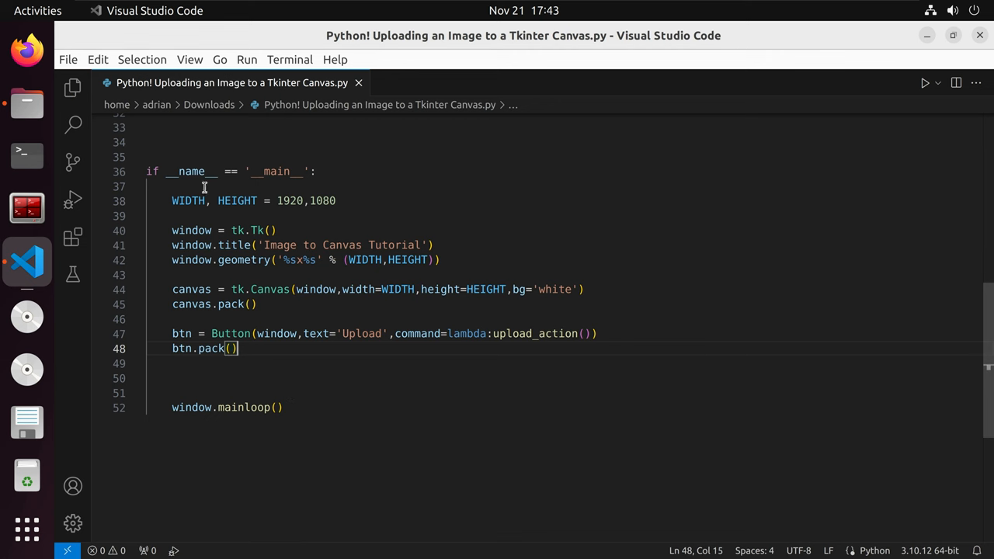
left_click(925, 83)
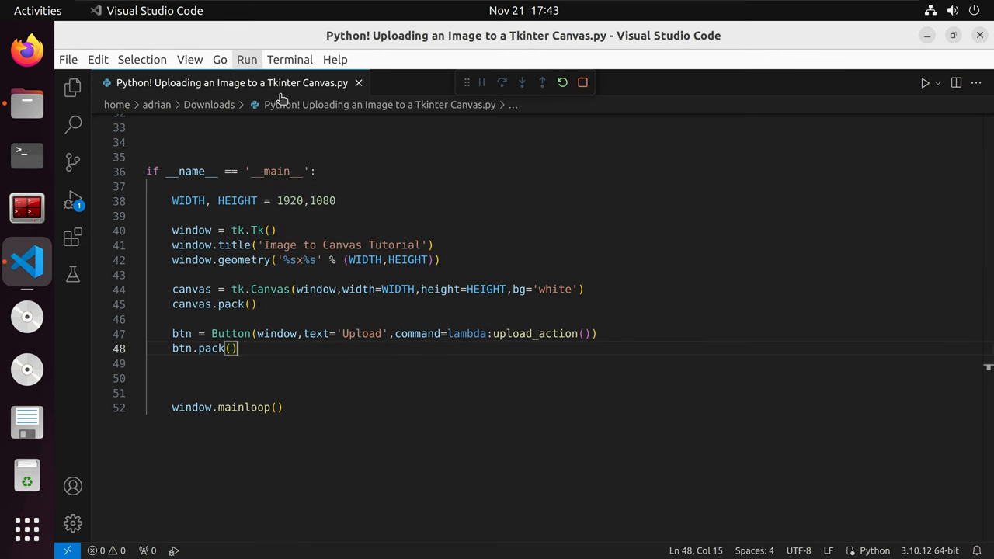
Upload james_webb_img.png onto the canvas
left_click(924, 82)
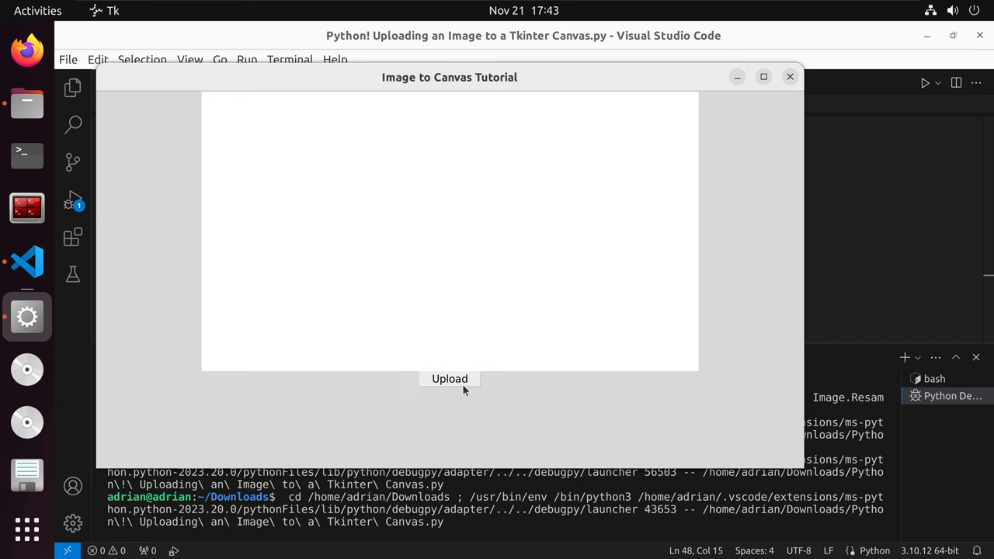
left_click(450, 378)
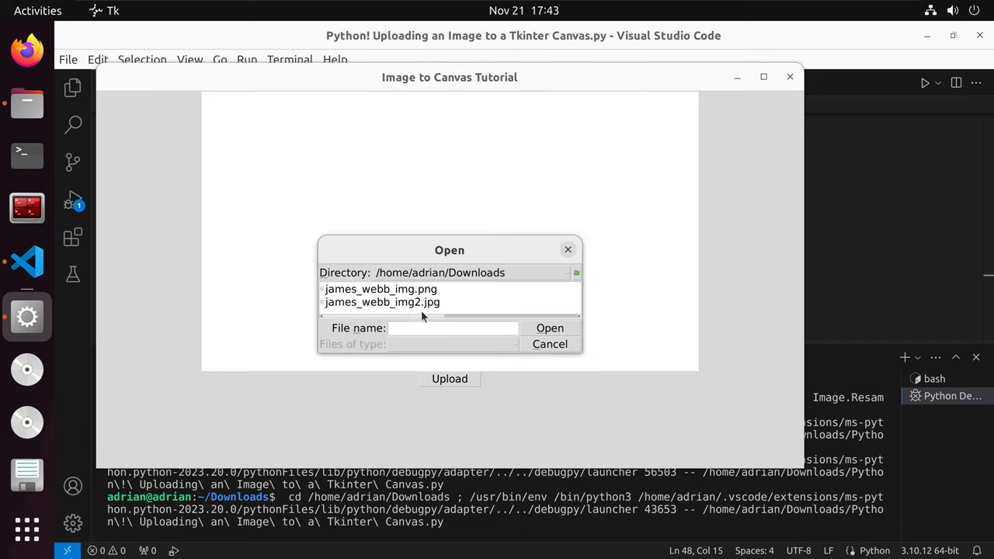
left_click(381, 289)
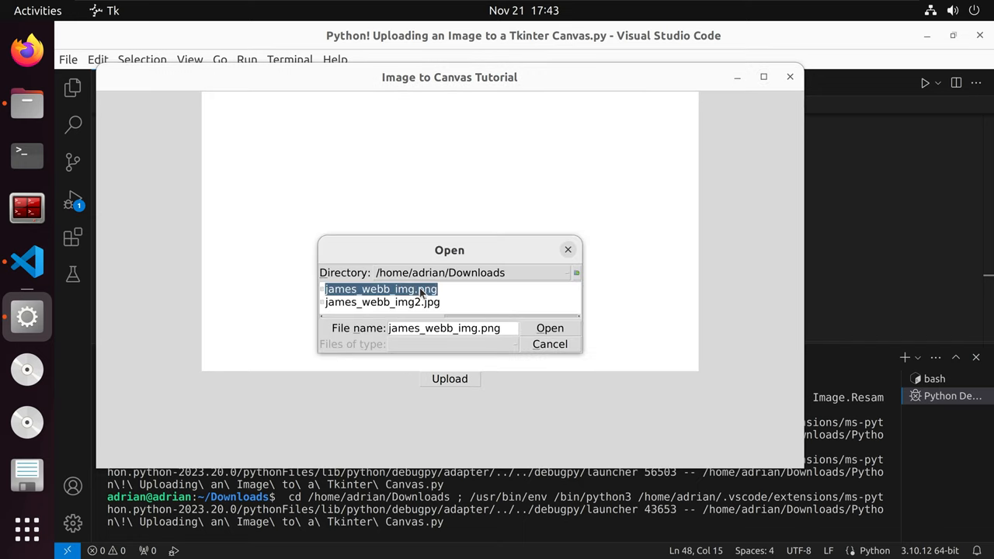
left_click(549, 327)
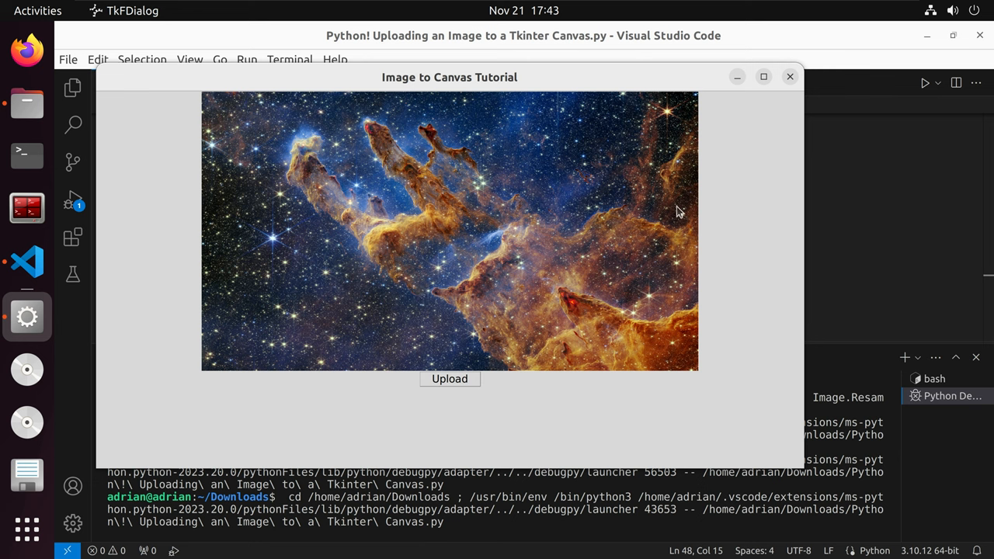
Upload the larger james_webb_img2.jpg and dismiss the oversized-image warning
left_click(450, 379)
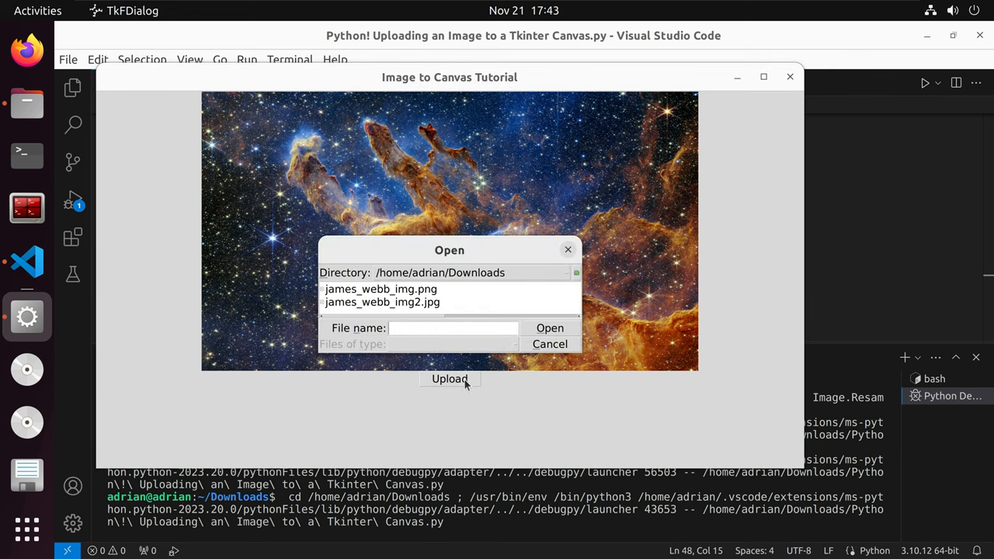
left_click(550, 327)
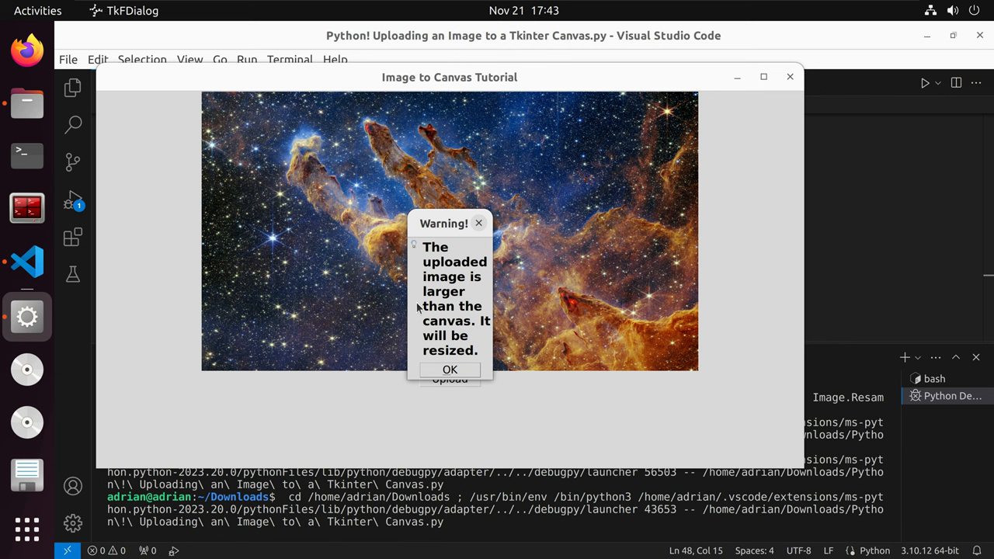
mouse_move(445, 263)
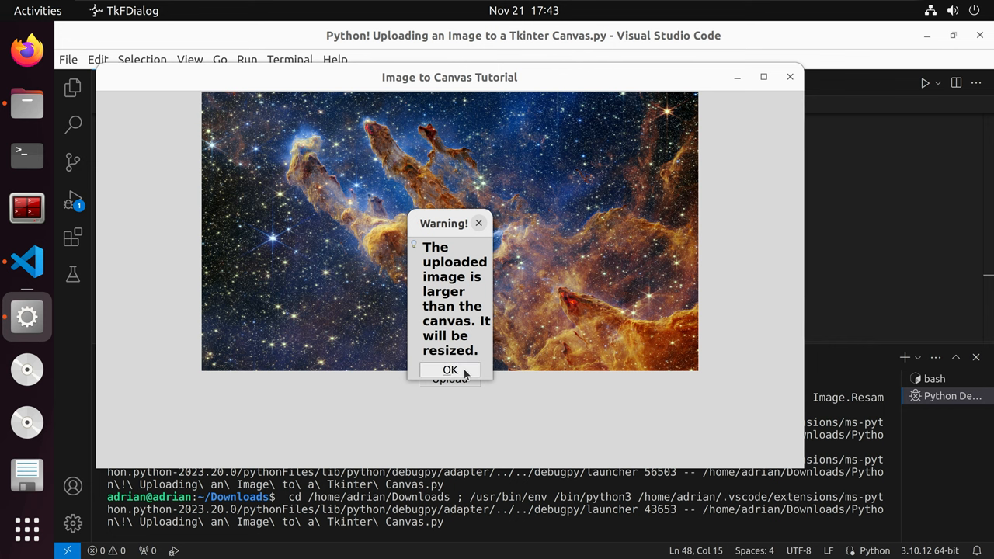
left_click(450, 370)
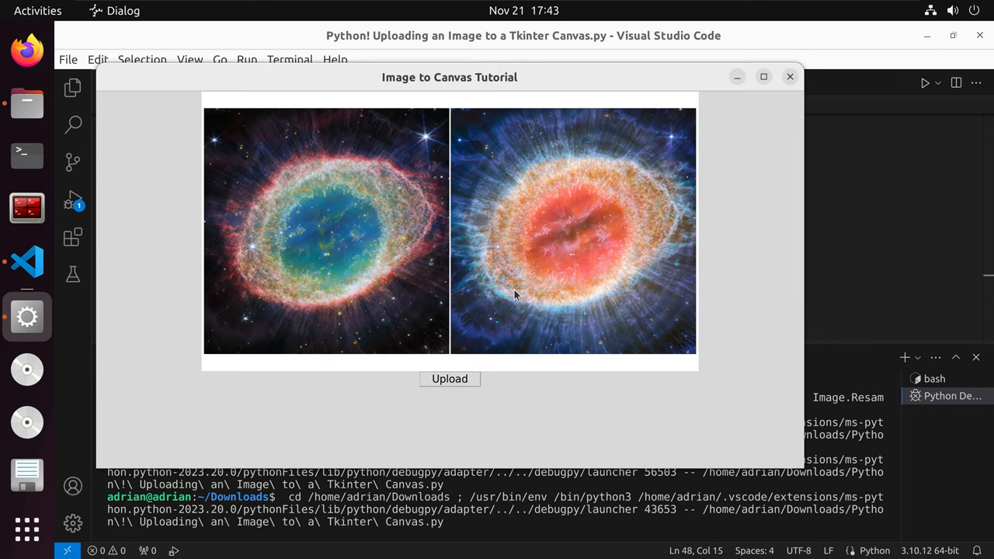